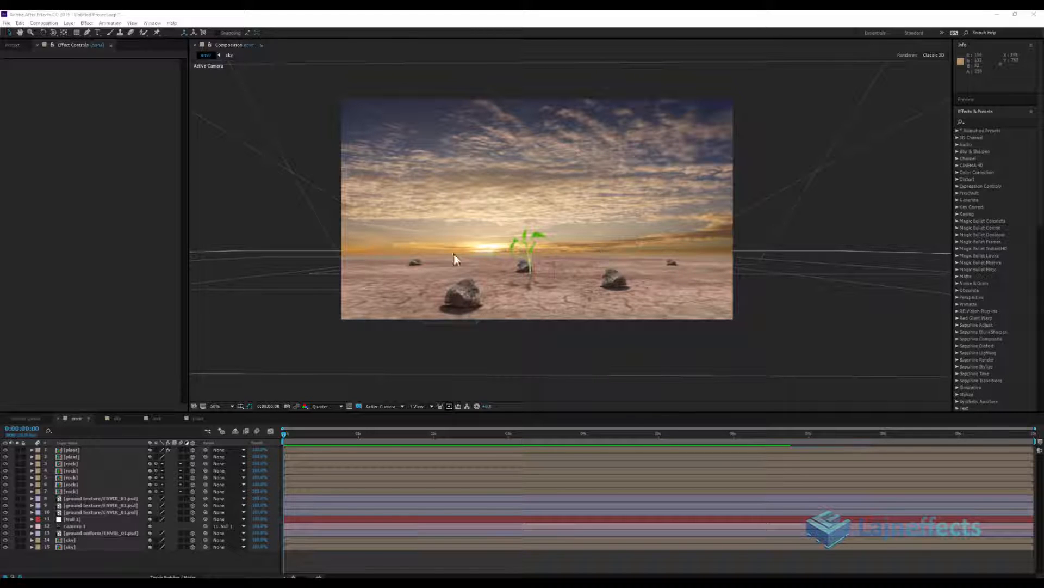
pyautogui.moveTo(389, 243)
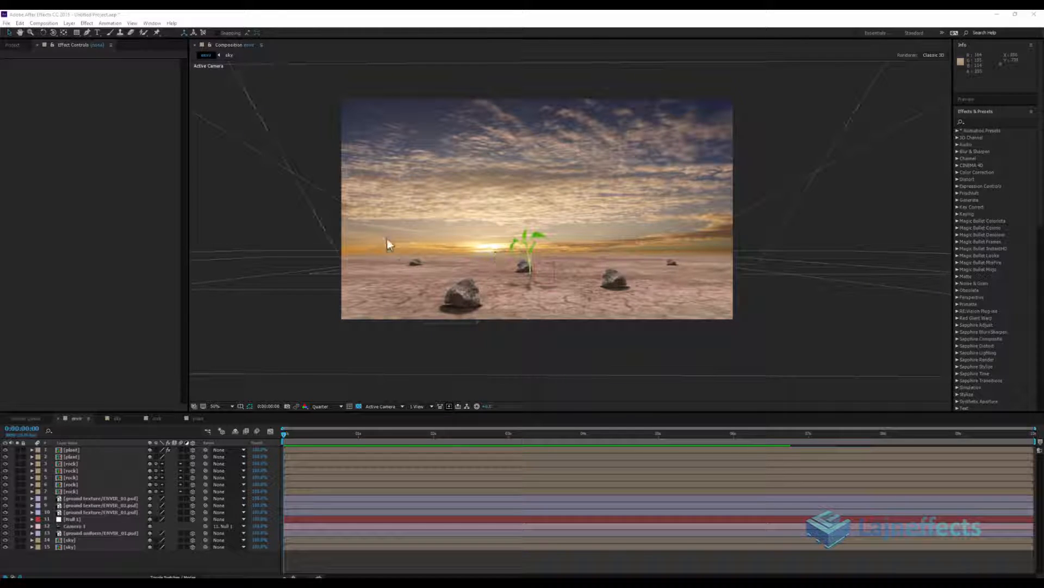
pyautogui.moveTo(730, 255)
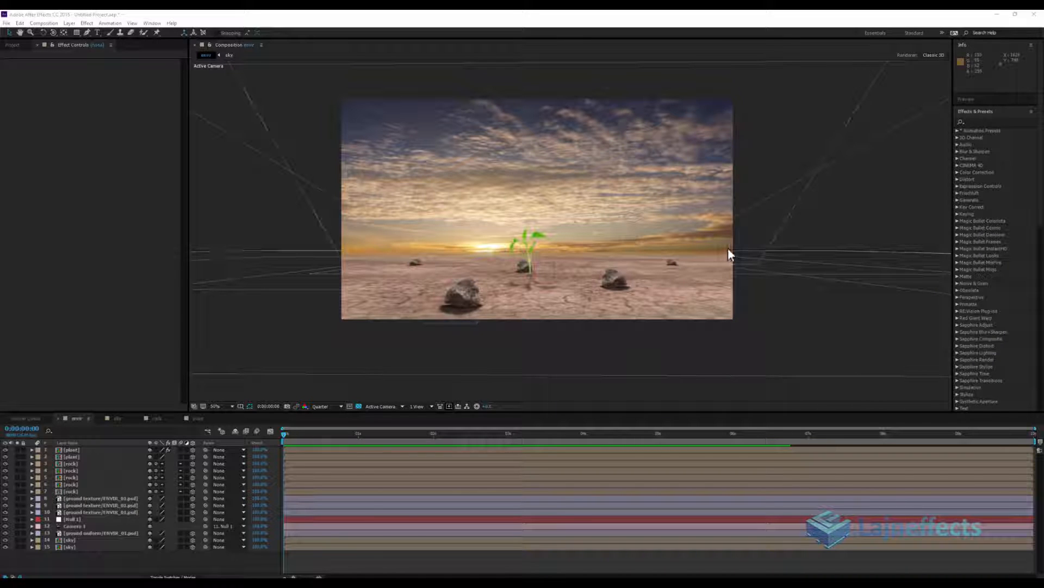
pyautogui.moveTo(615, 252)
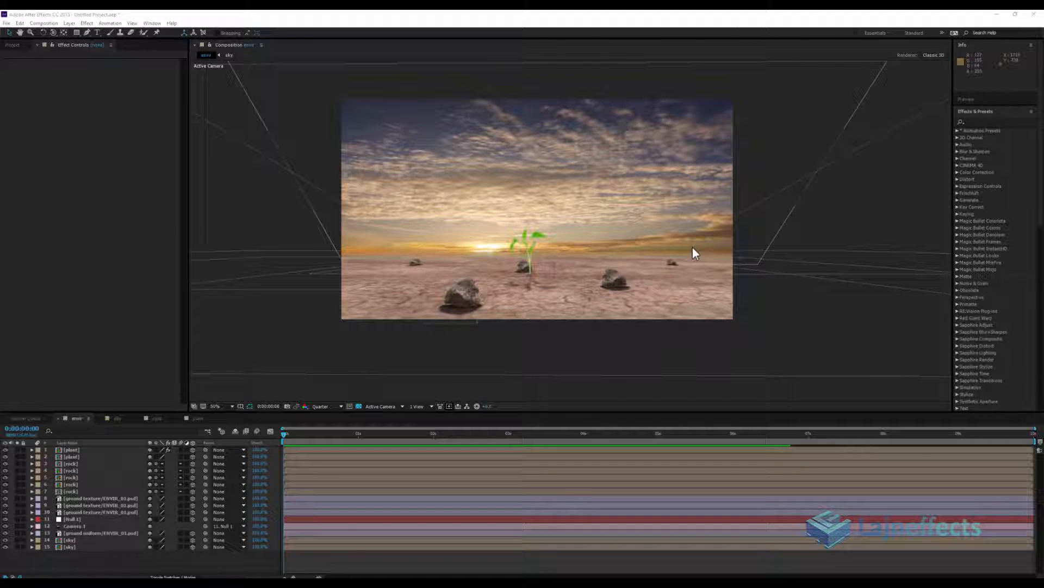
pyautogui.moveTo(738, 254)
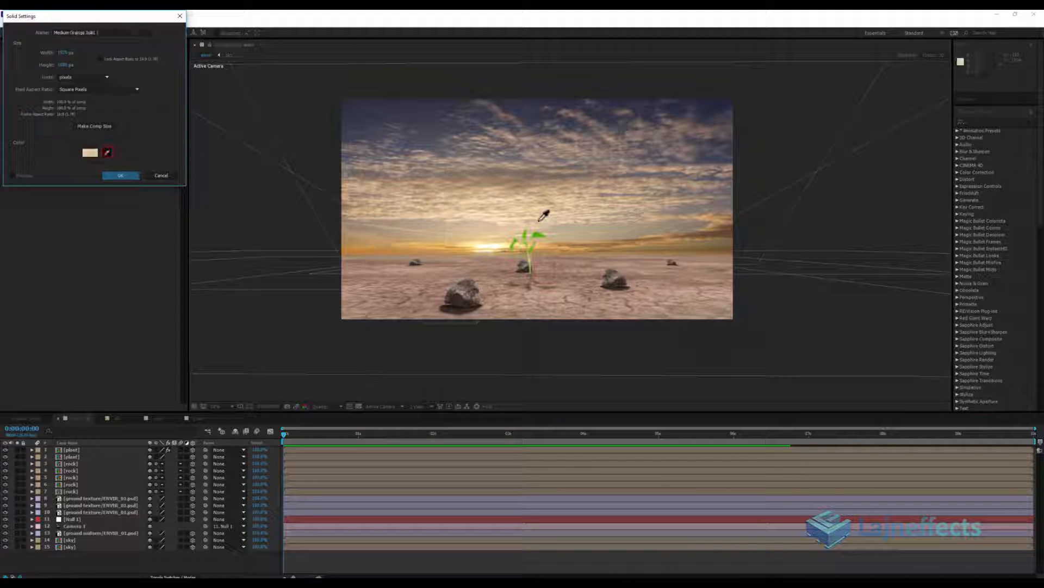
# Sample the sky colour with the eyedropper and create the solid
pyautogui.click(106, 152)
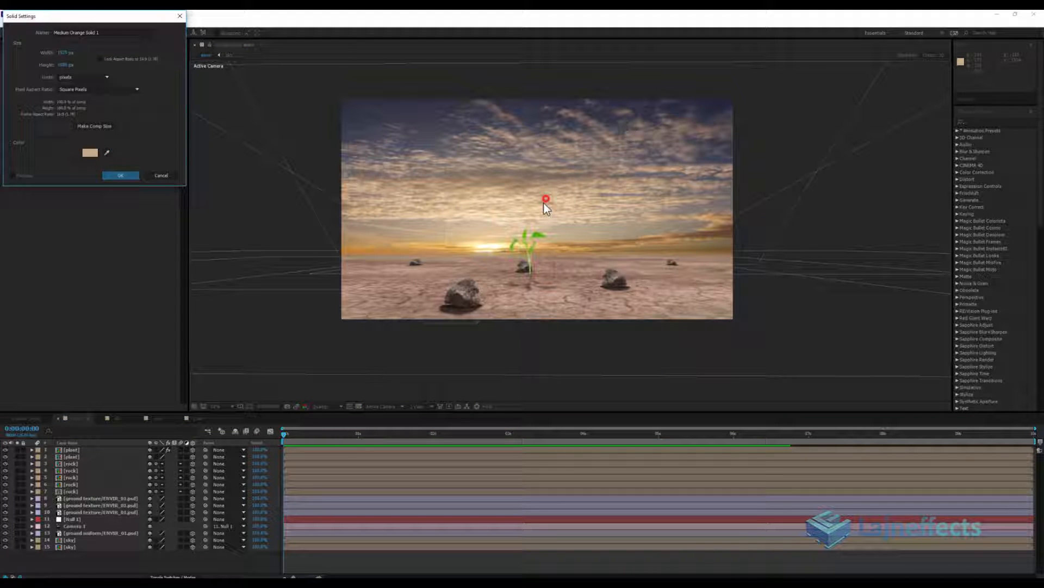
pyautogui.click(121, 175)
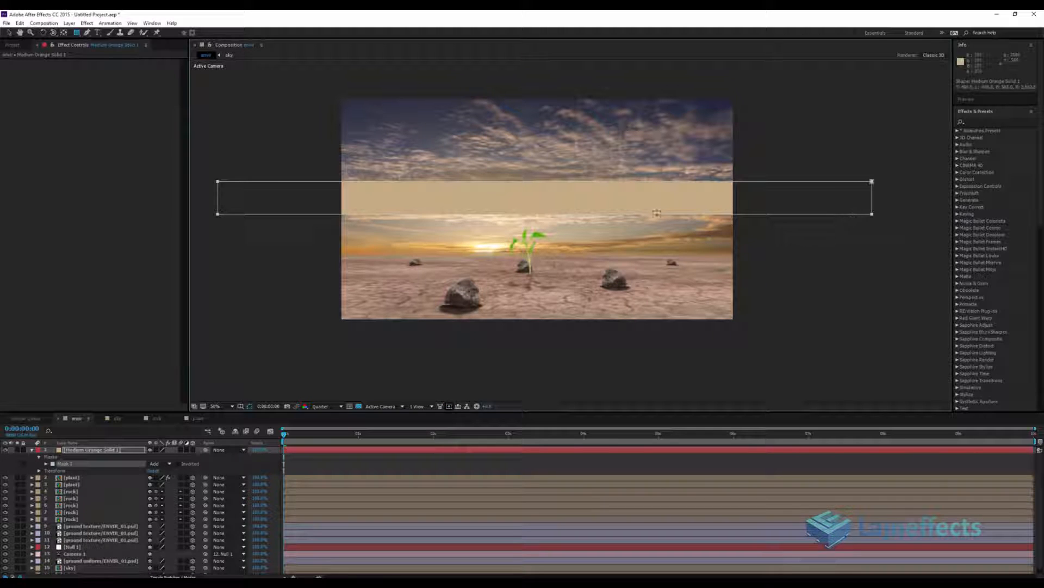
# Expand the solid's layer properties to feather, fade and scale the band
pyautogui.click(39, 456)
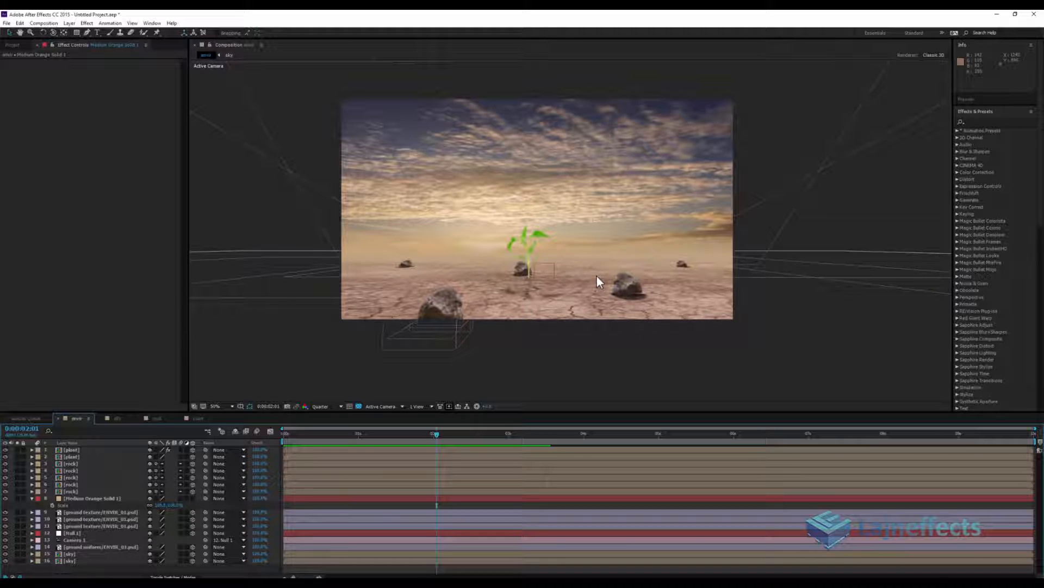
pyautogui.moveTo(552, 305)
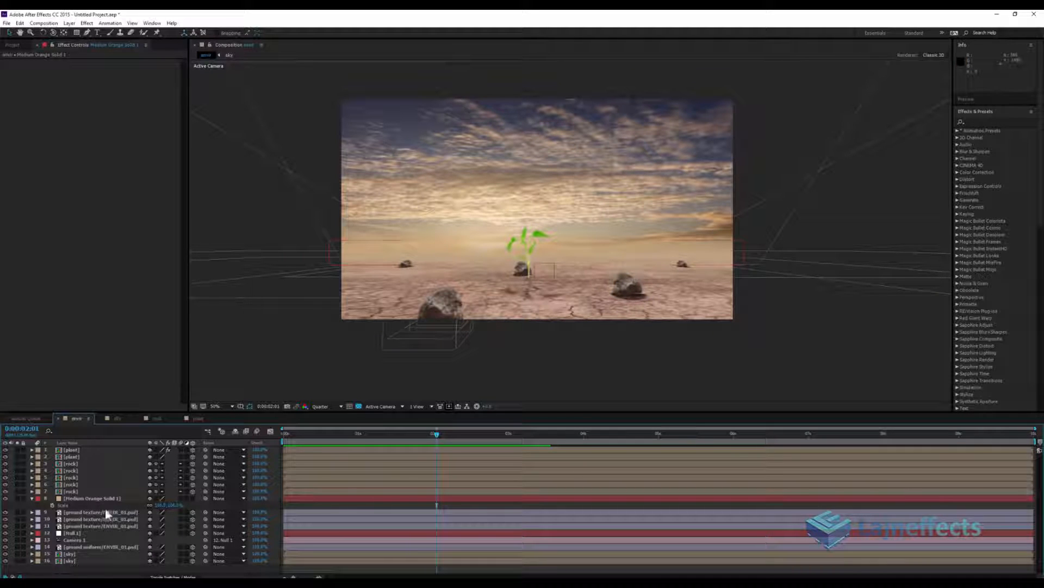
# Apply Tritone and Curves to the sprout layer to match the desert tones
pyautogui.click(70, 450)
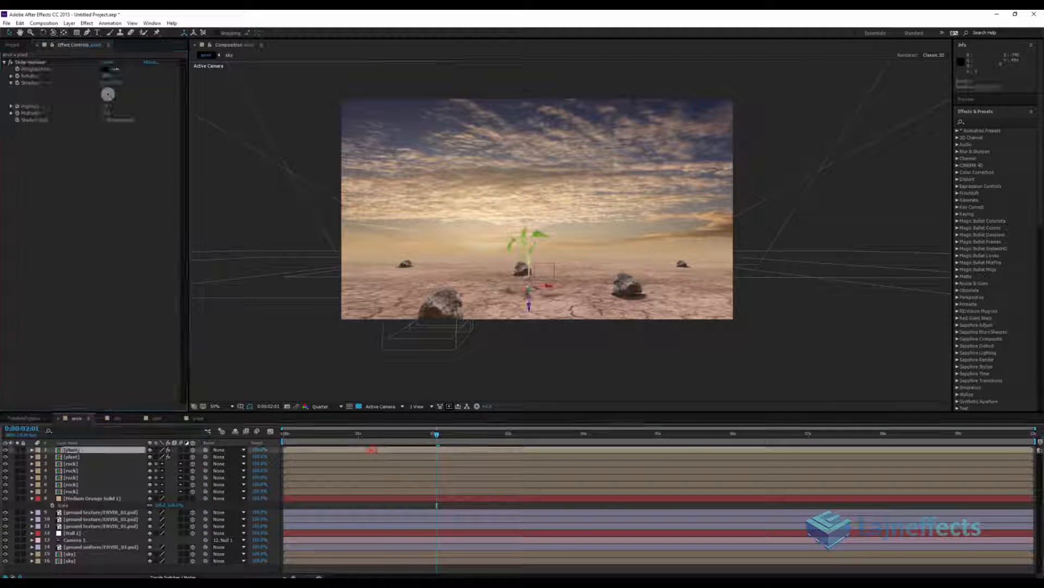
pyautogui.click(86, 23)
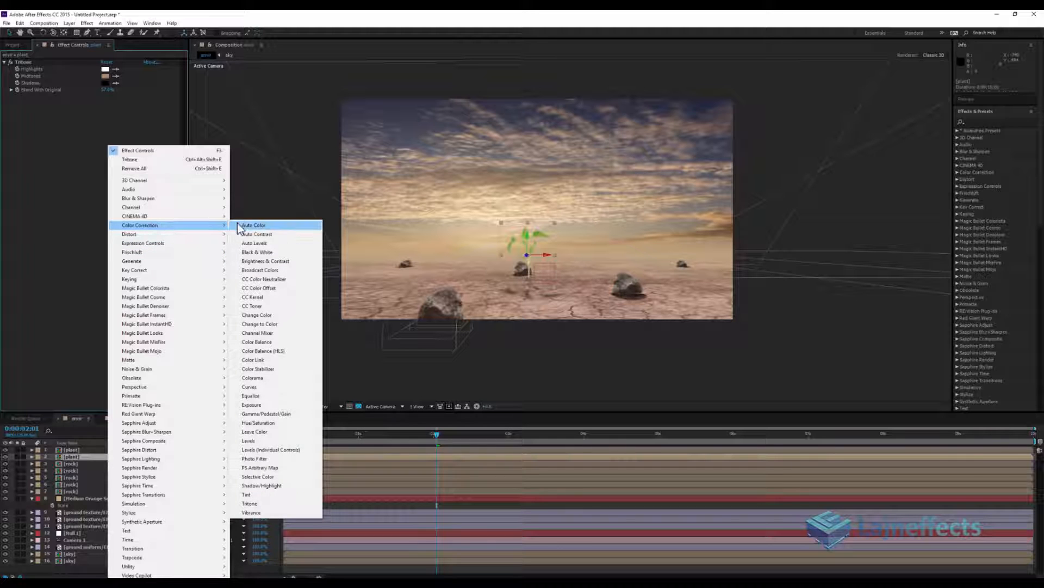
pyautogui.moveTo(285, 342)
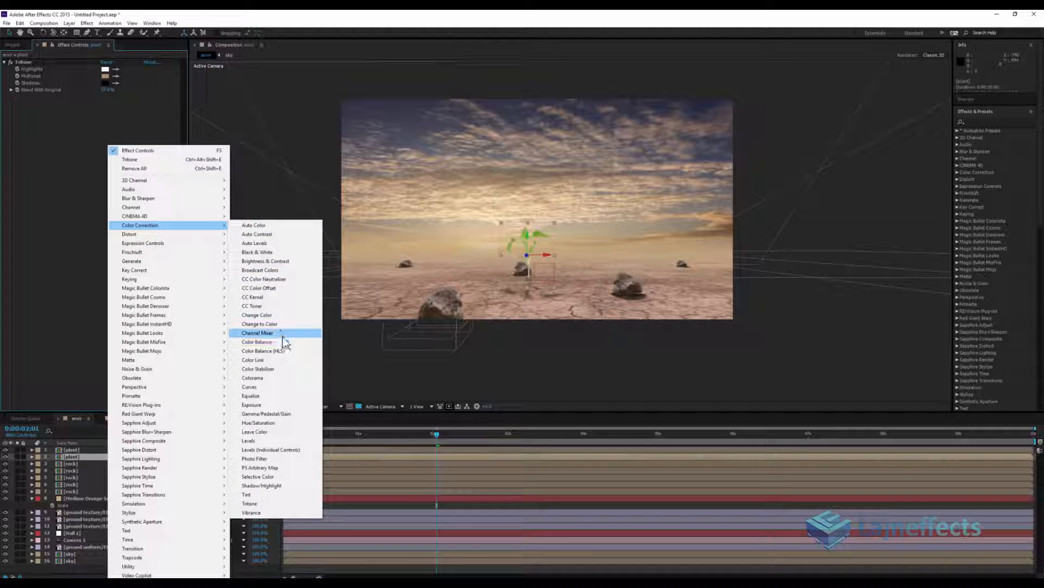
pyautogui.click(250, 386)
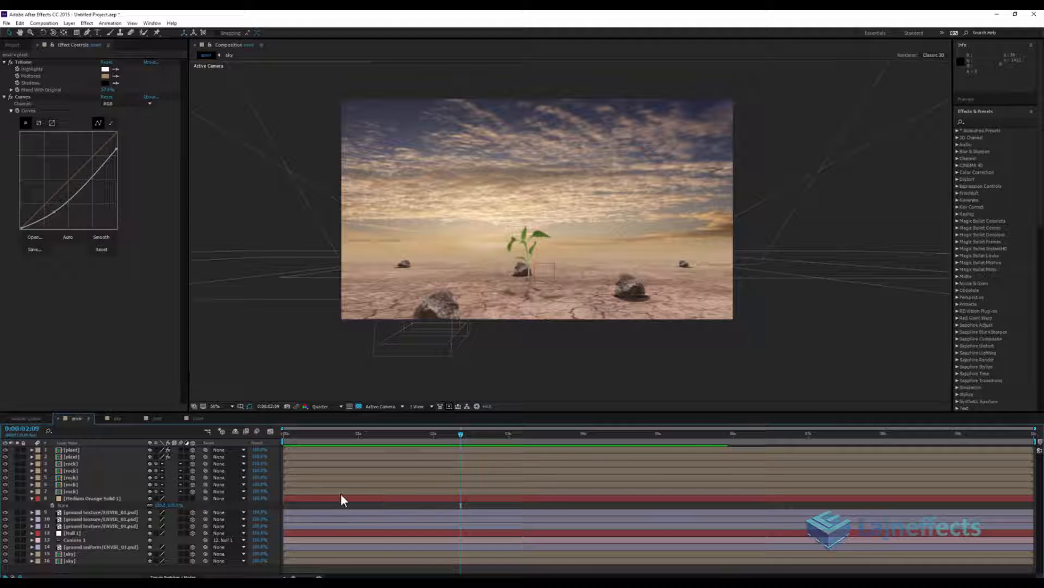
pyautogui.press('ctrl+a')
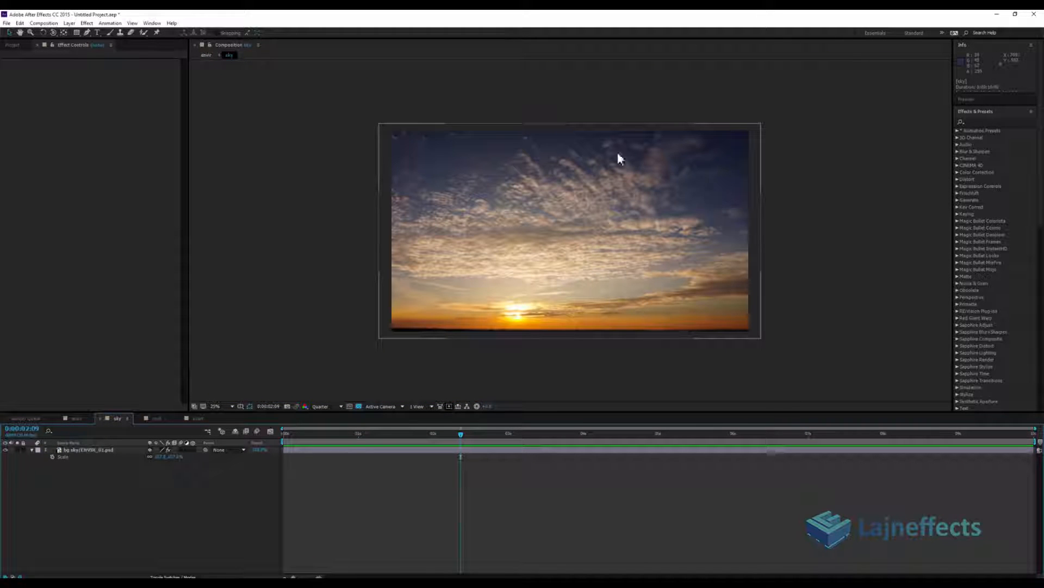
pyautogui.moveTo(568, 204)
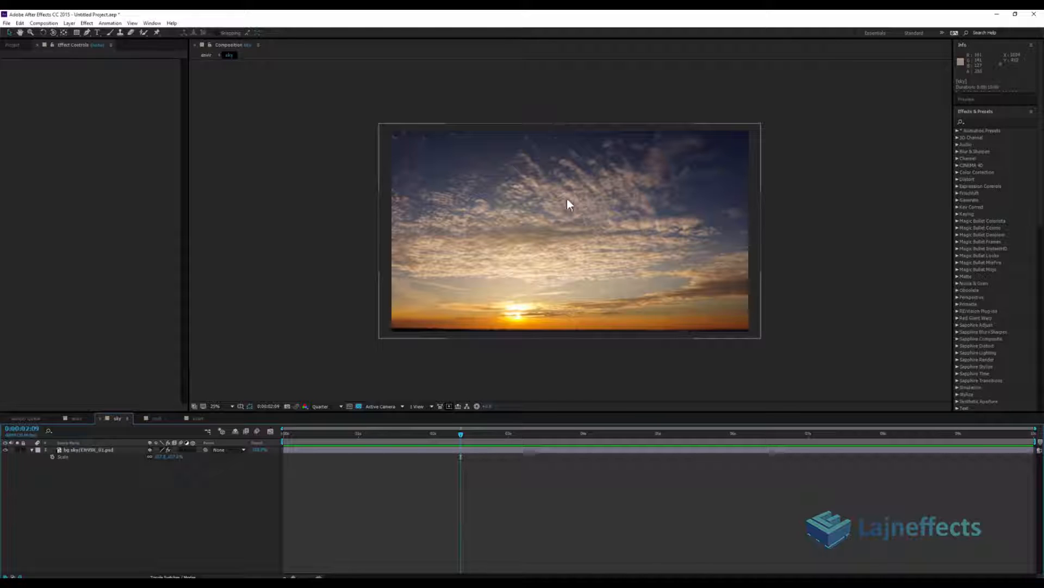
pyautogui.moveTo(700, 205)
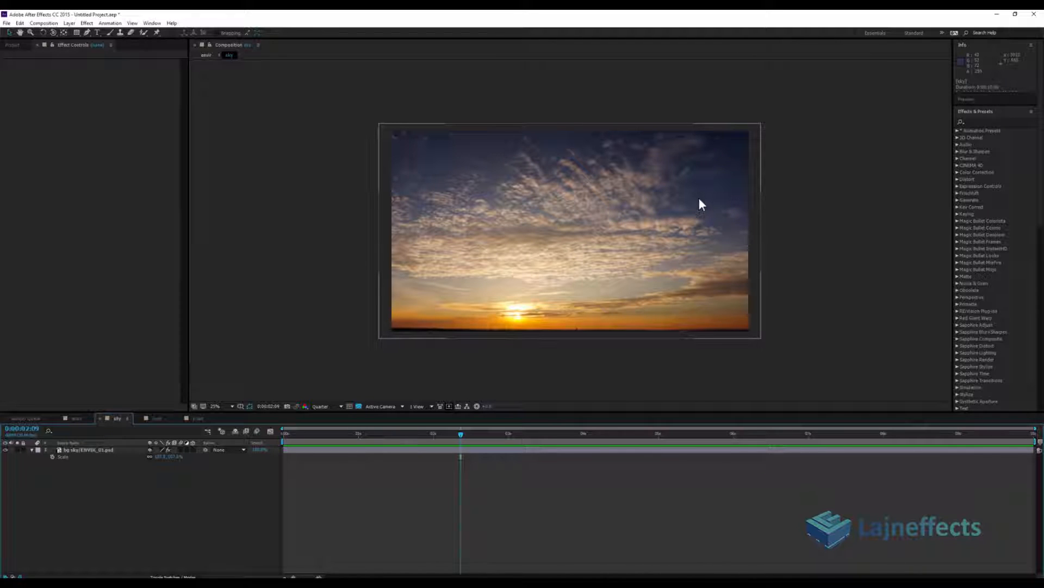
pyautogui.moveTo(466, 390)
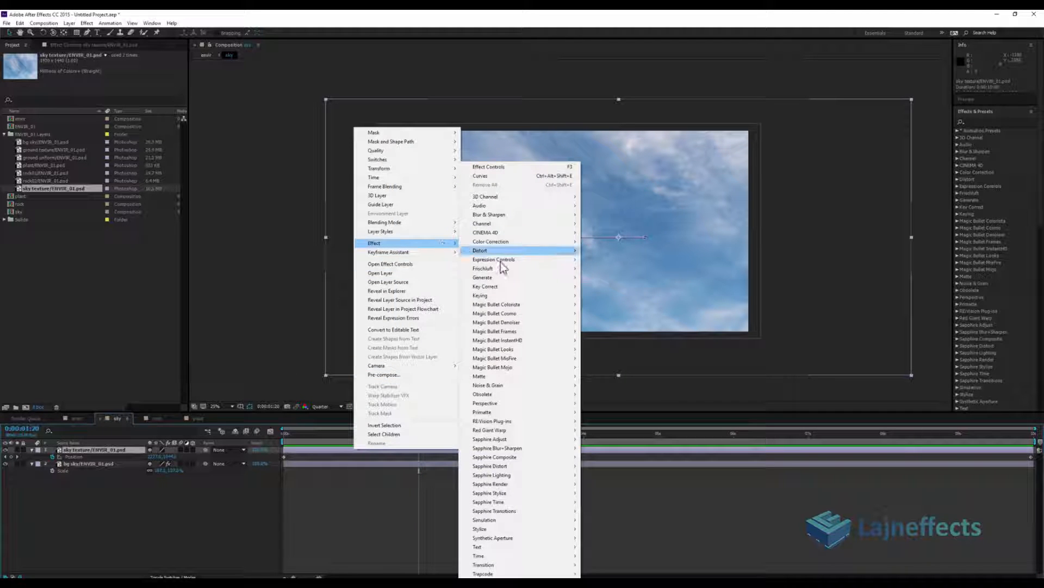
pyautogui.moveTo(478, 295)
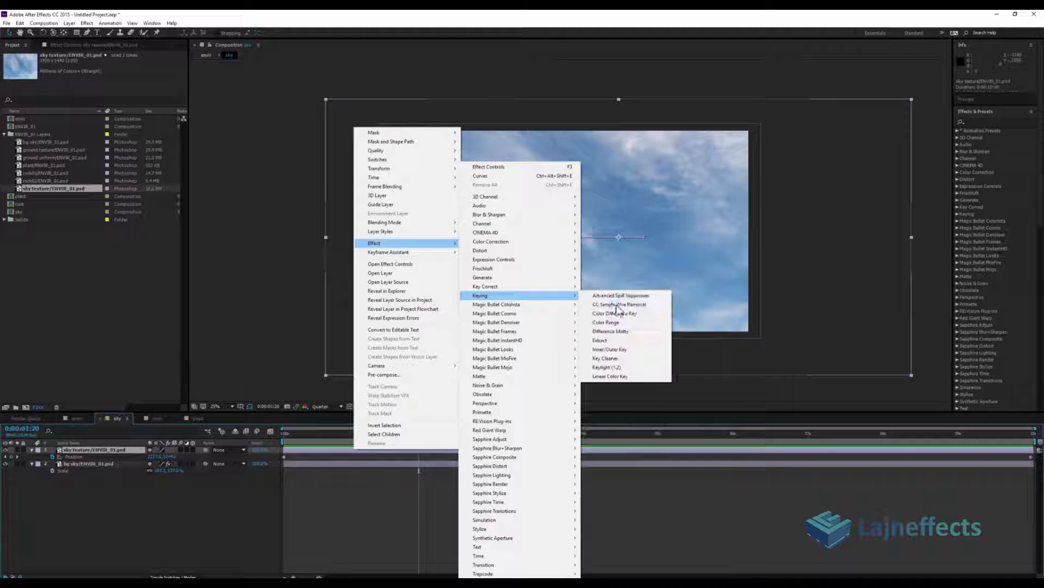
# Apply Keylight (1.2) to the sky texture layer to key out the blue
pyautogui.click(605, 367)
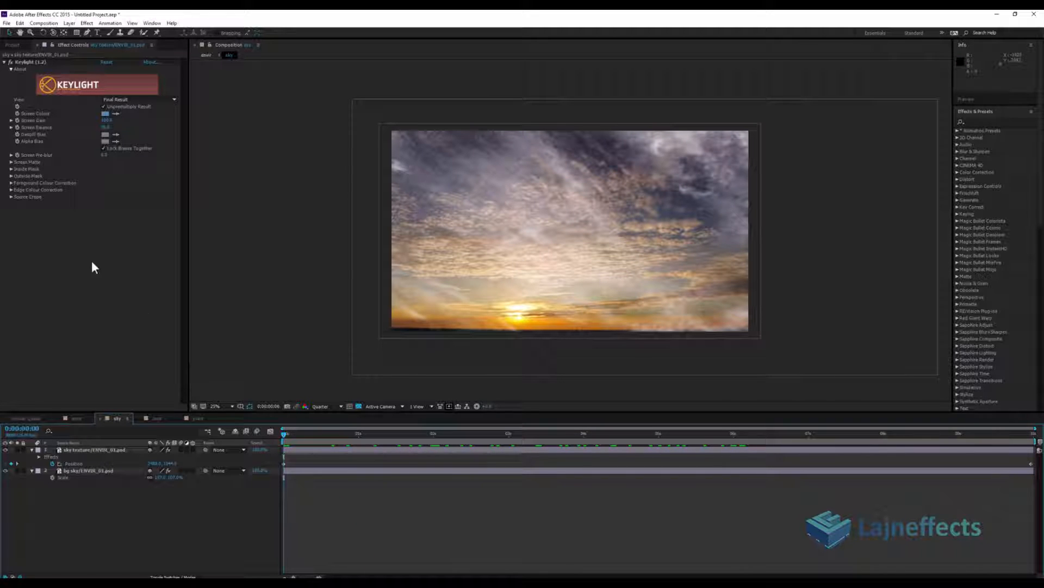
# Apply Tritone to the keyed sky texture and set Blend With Original
pyautogui.click(93, 449)
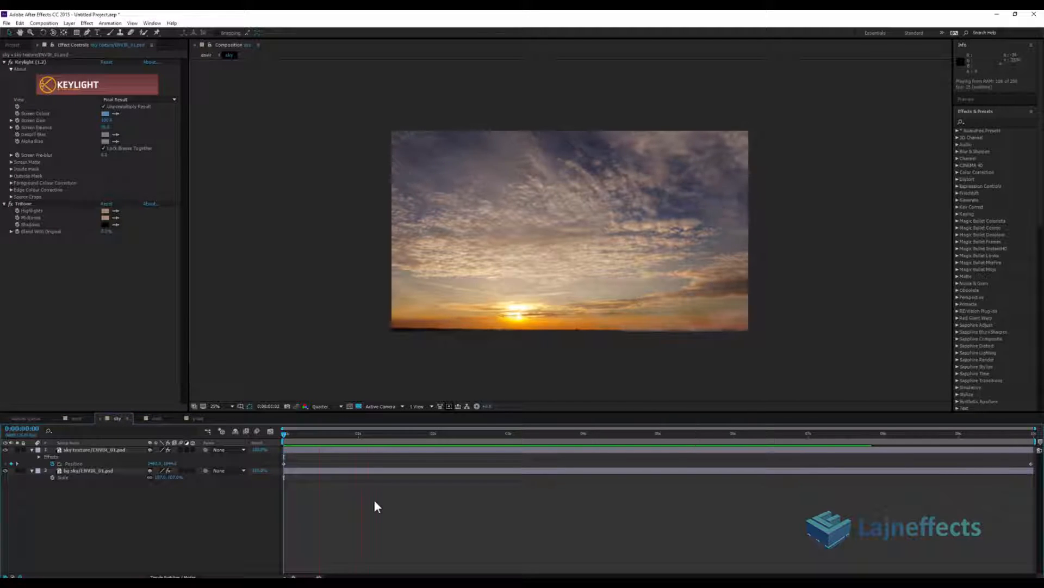
pyautogui.click(383, 433)
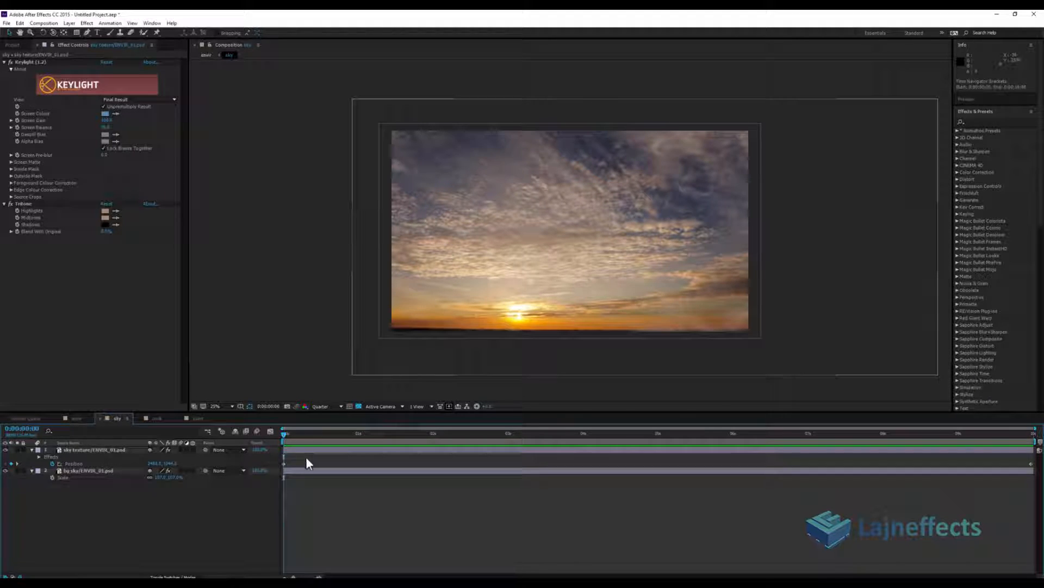
pyautogui.click(93, 449)
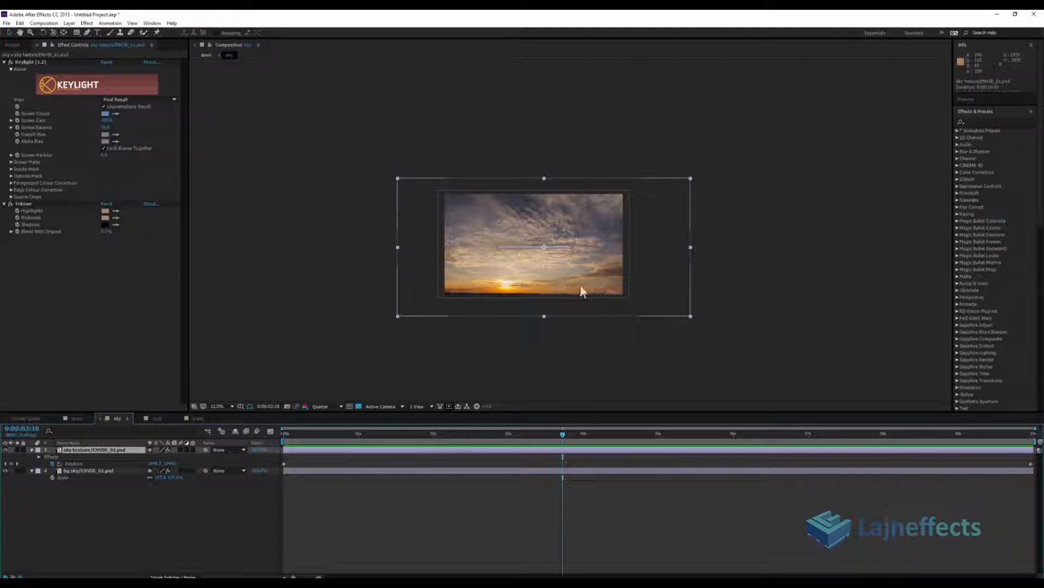
pyautogui.moveTo(597, 212)
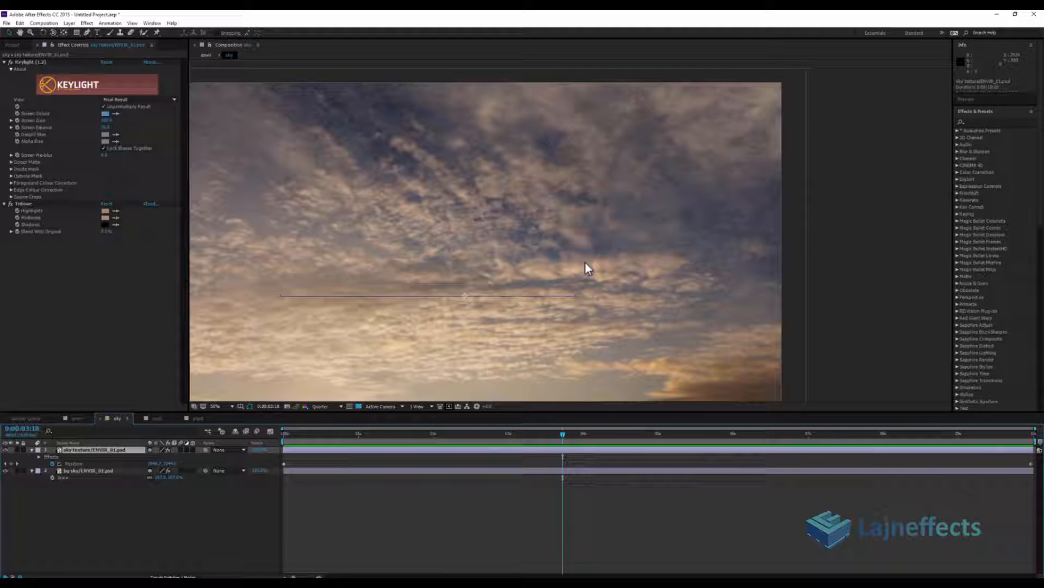
# Adjust the sky texture's rectangular mask, undoing four unwanted mask tweaks
pyautogui.click(214, 406)
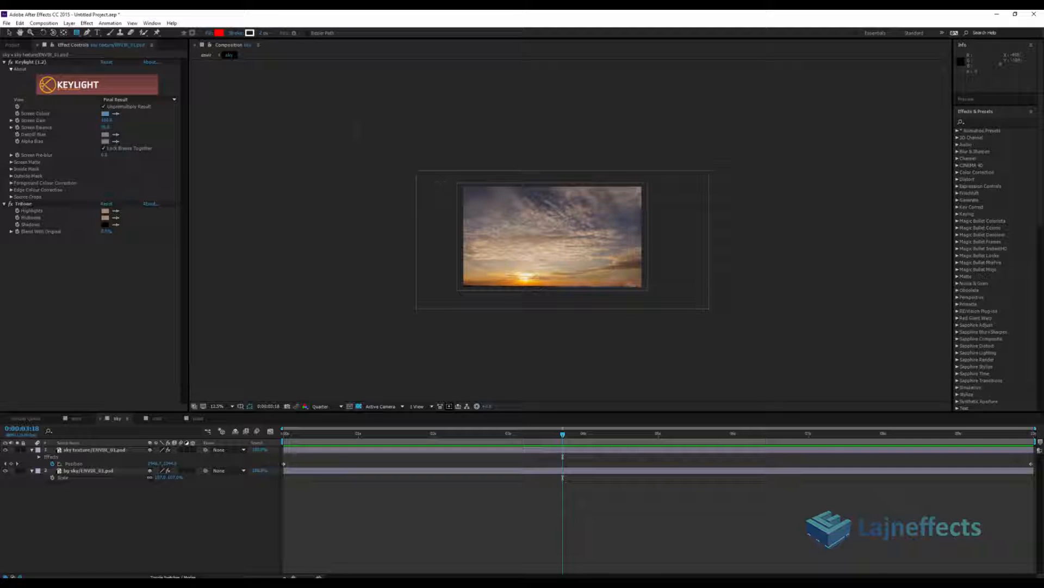
pyautogui.press('ctrl+z')
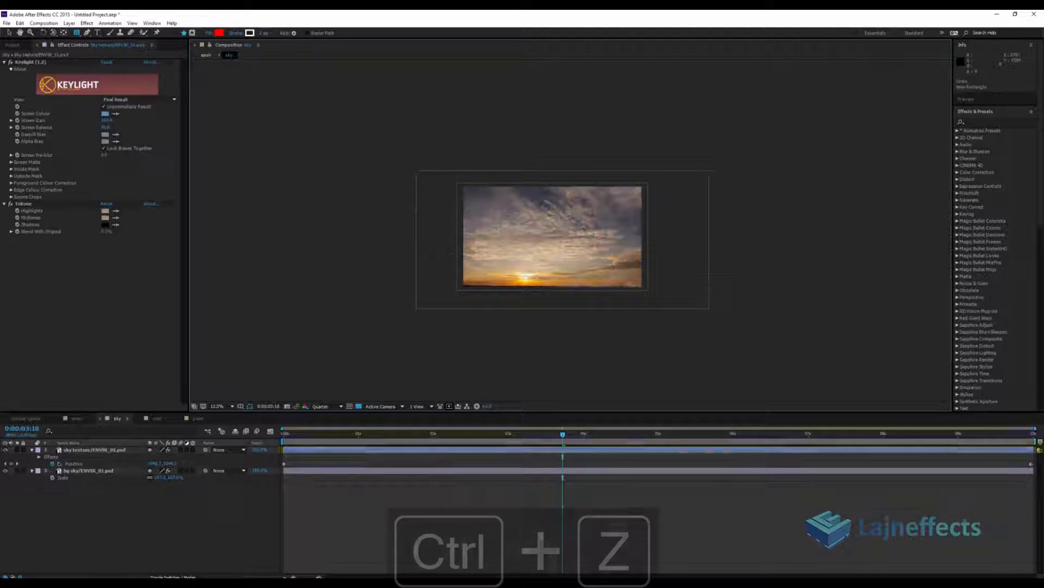
pyautogui.press('ctrl+z')
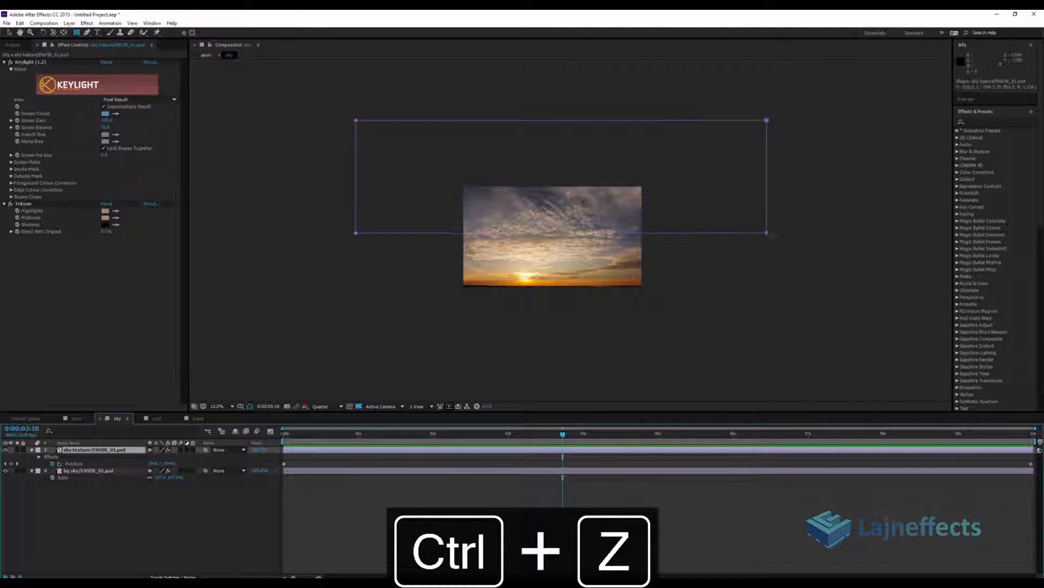
pyautogui.press('ctrl+z')
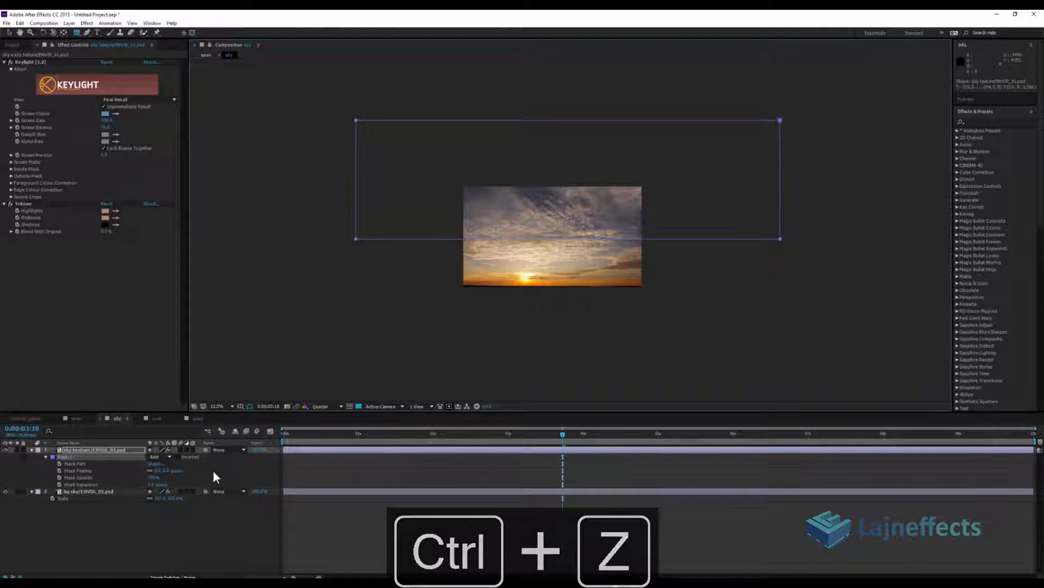
pyautogui.press('ctrl+z')
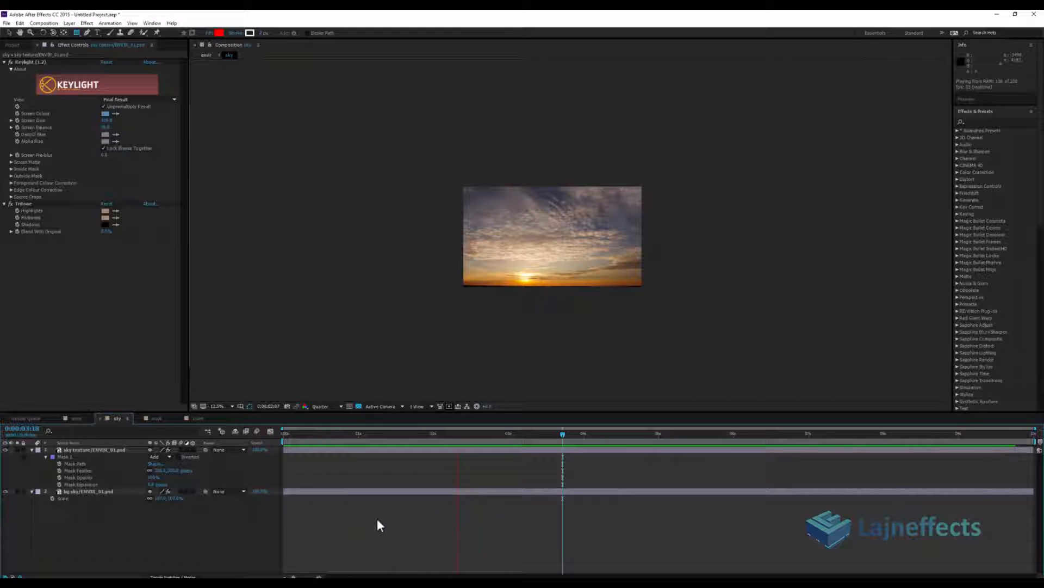
# Switch to the envir composition, scrub to a later time, and deselect all layers
pyautogui.click(78, 417)
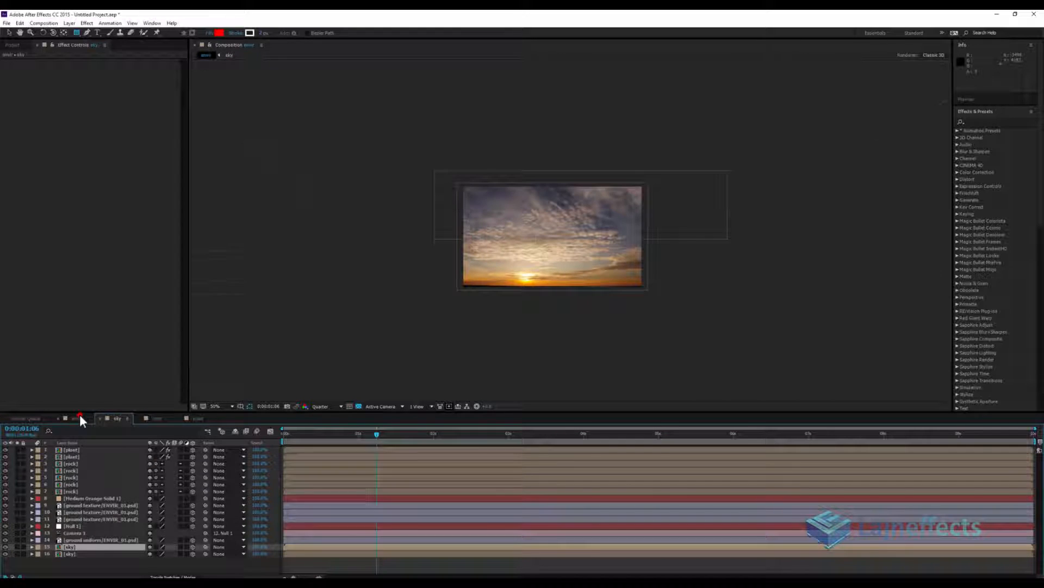
pyautogui.click(75, 418)
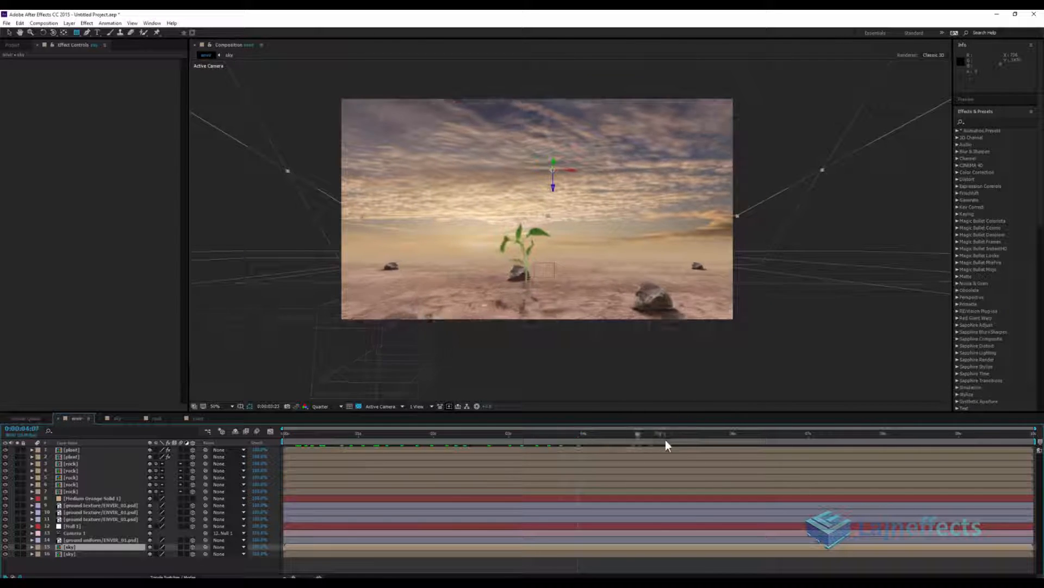
pyautogui.click(744, 433)
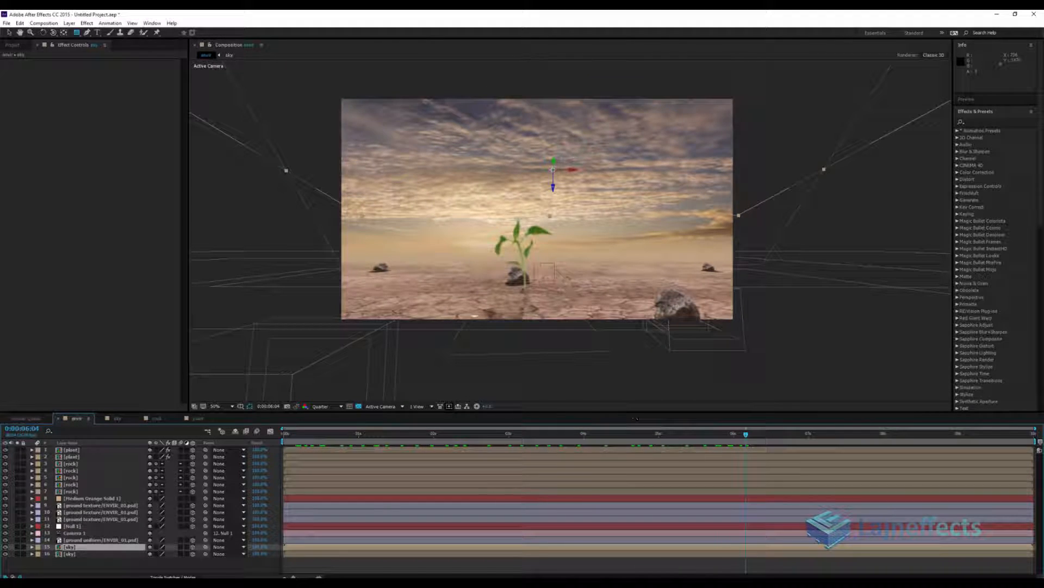
pyautogui.moveTo(540, 566)
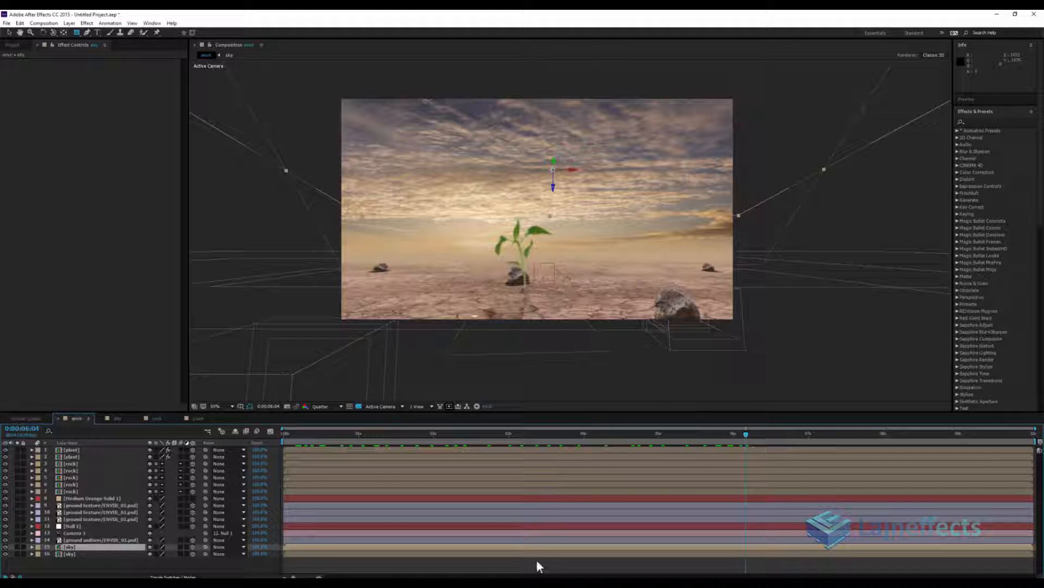
pyautogui.click(215, 406)
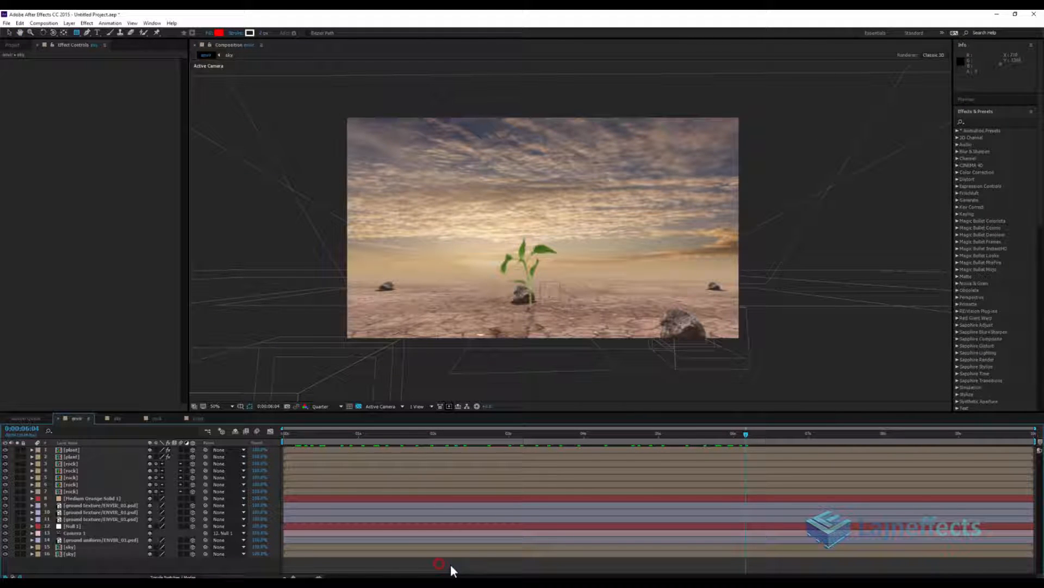
# Create a new adjustment layer over the scene and rename it
pyautogui.rightClick(439, 565)
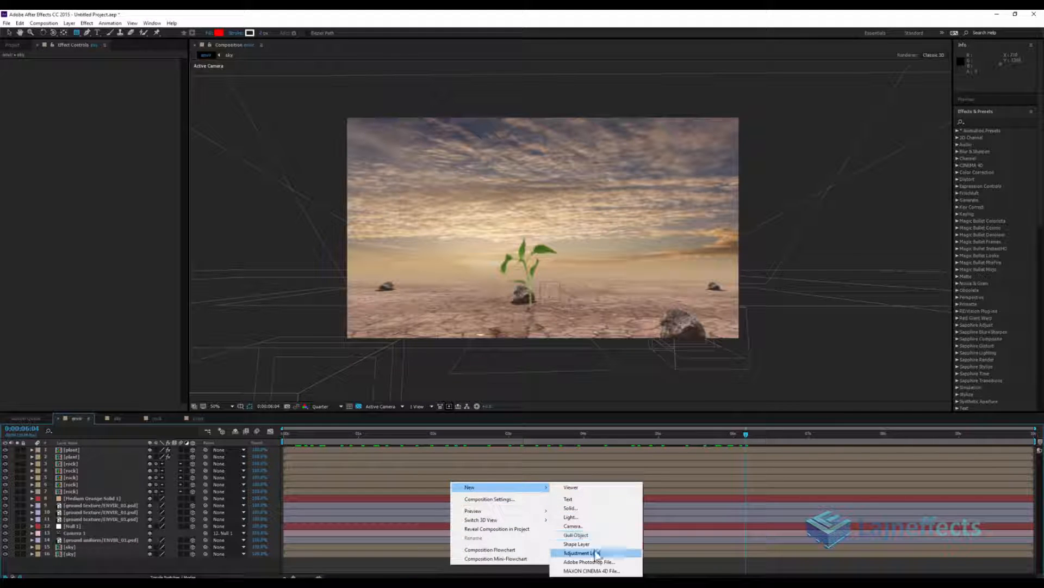
pyautogui.click(582, 552)
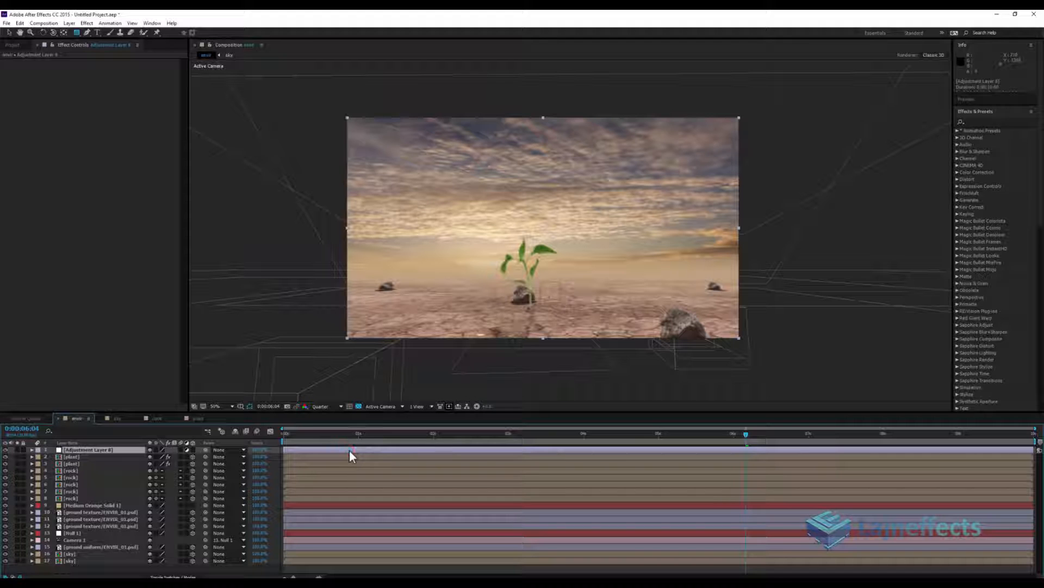
pyautogui.doubleClick(87, 449)
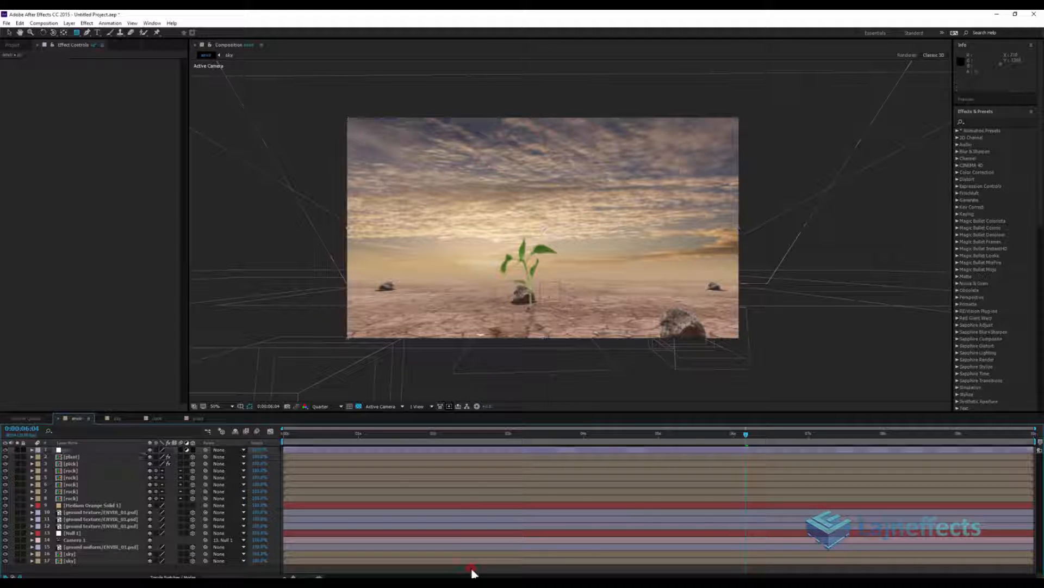
pyautogui.click(101, 449)
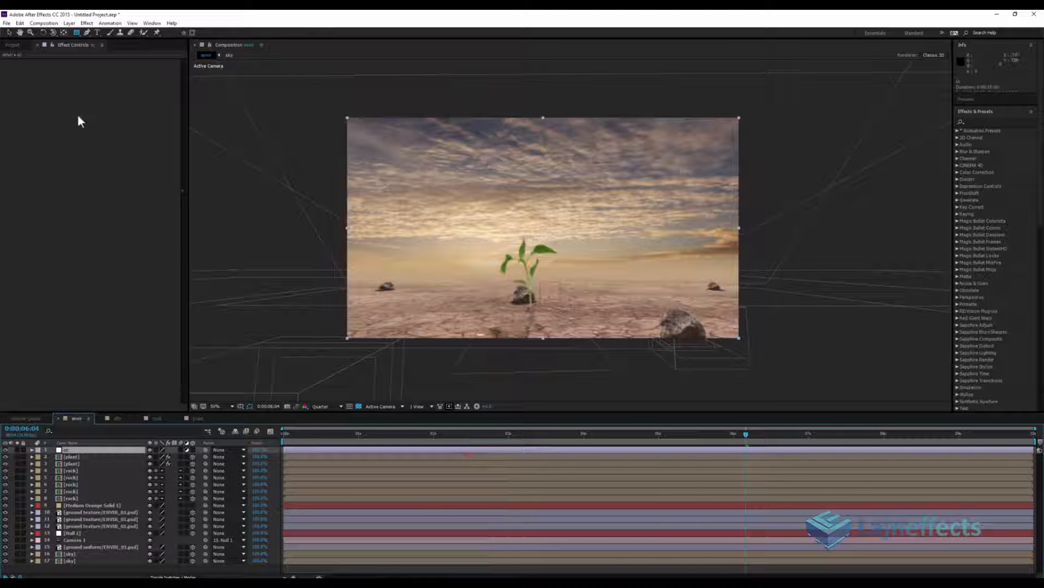
# Apply Curves to the adjustment layer, pulling the RGB curve down to darken
pyautogui.click(86, 23)
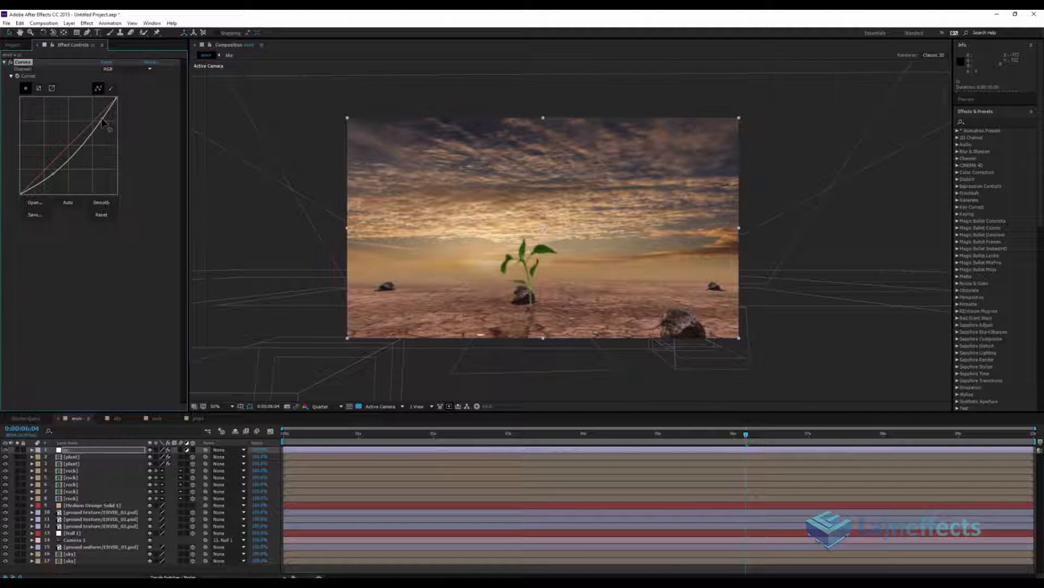
pyautogui.moveTo(103, 119); pyautogui.dragTo(53, 176)
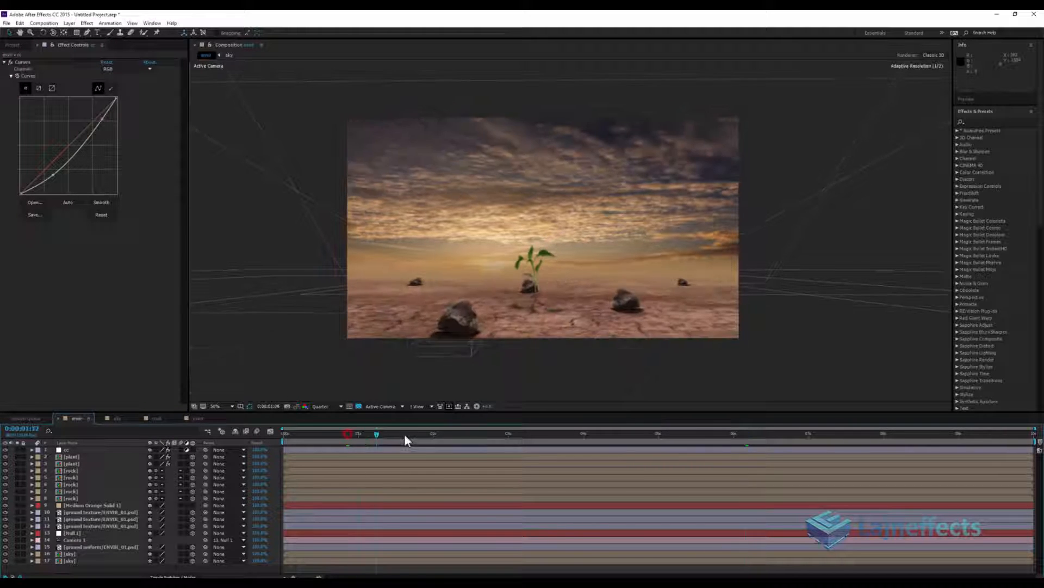
pyautogui.click(692, 433)
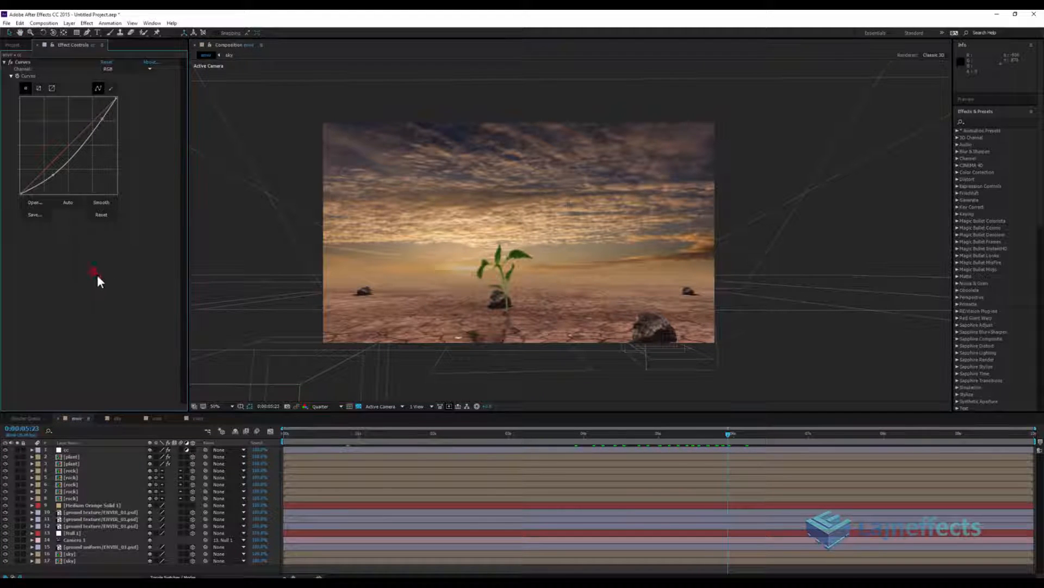
pyautogui.click(70, 450)
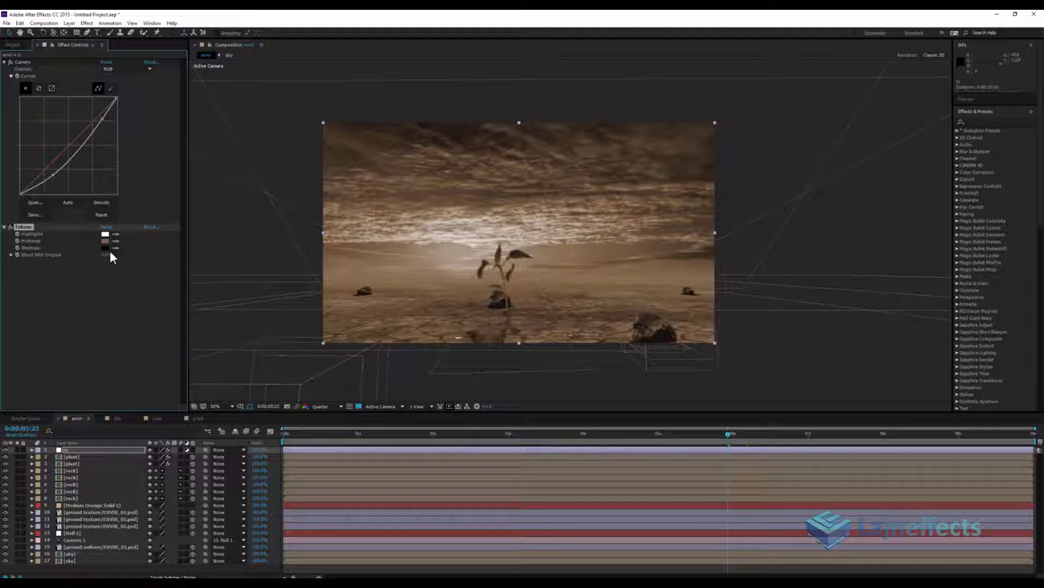
# Set the Tritone midtones, first to neutral grey, then to a muted warm orange-brown
pyautogui.click(105, 240)
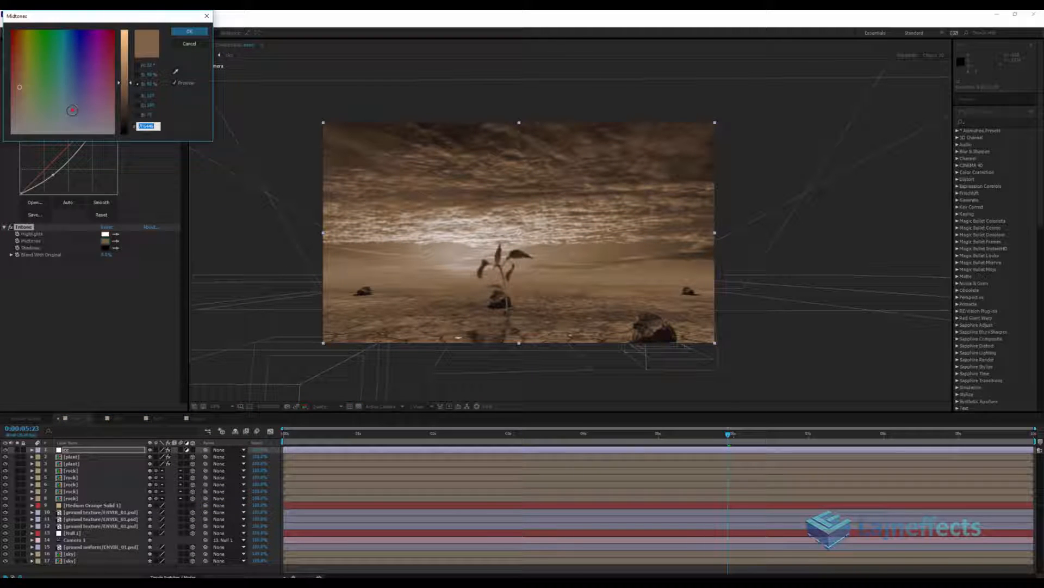
pyautogui.click(29, 113)
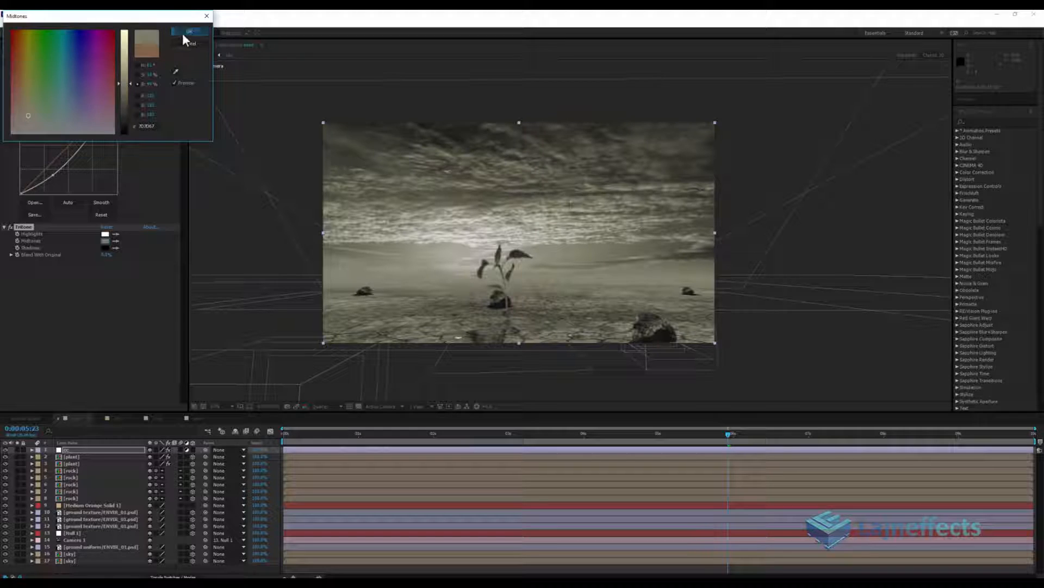
pyautogui.click(190, 31)
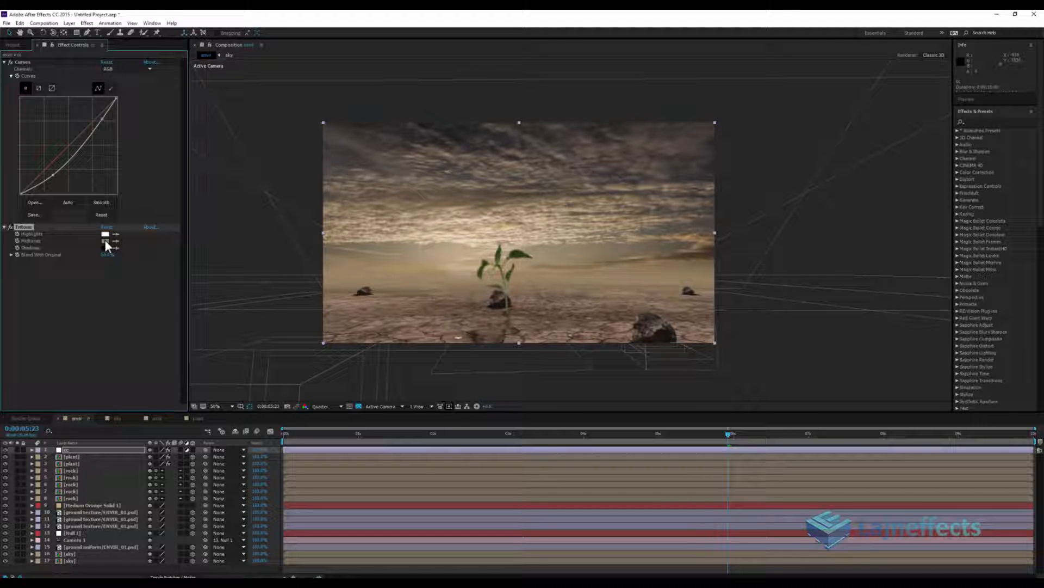
pyautogui.click(105, 241)
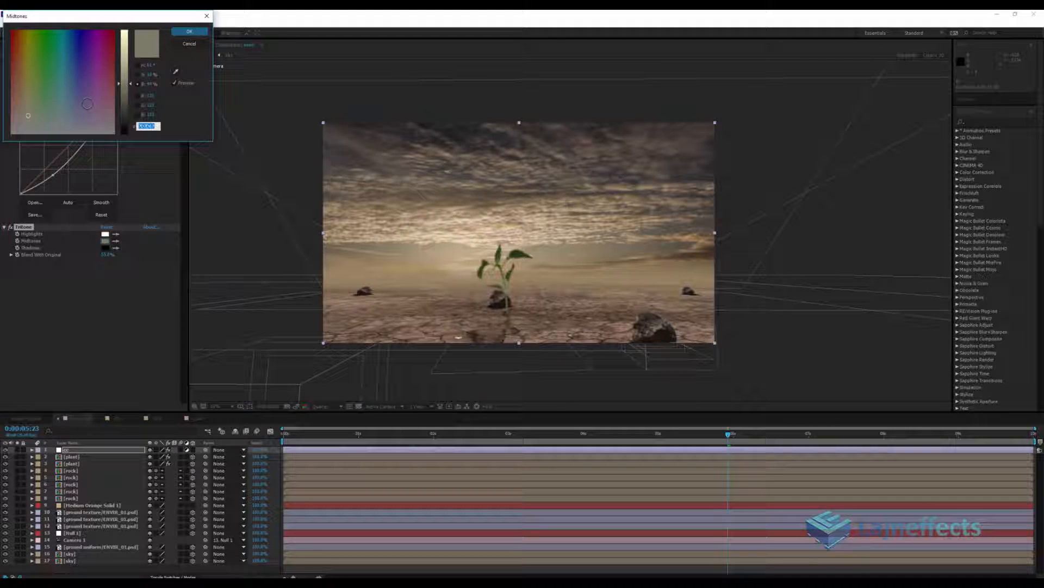
pyautogui.click(20, 83)
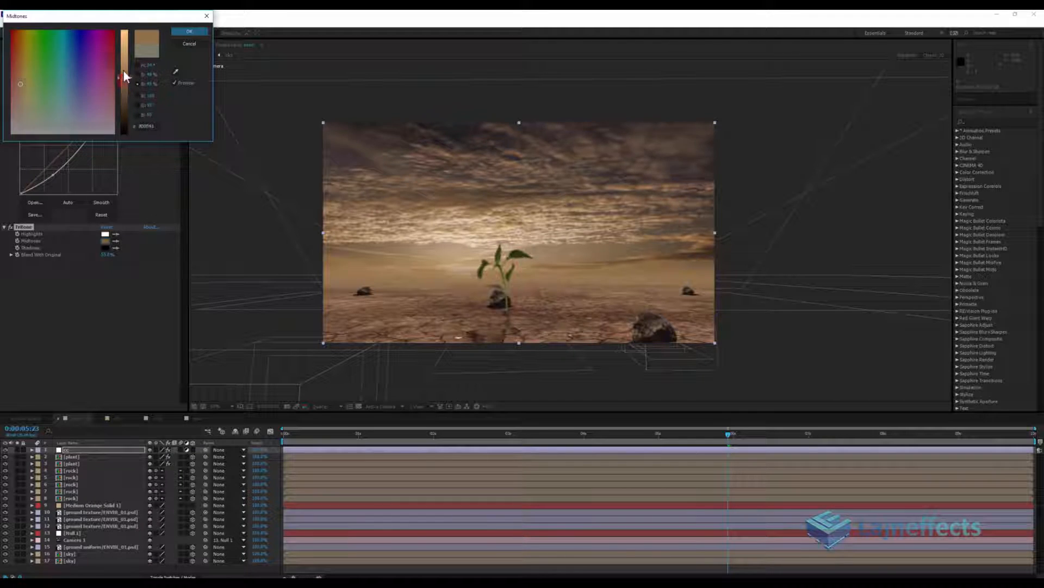
pyautogui.moveTo(124, 77); pyautogui.dragTo(124, 81)
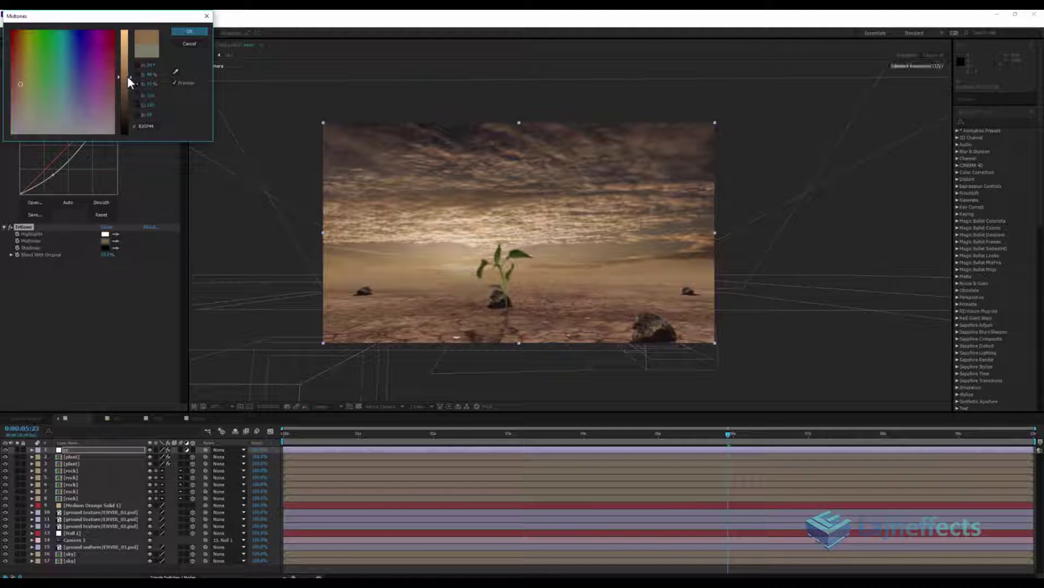
pyautogui.click(189, 32)
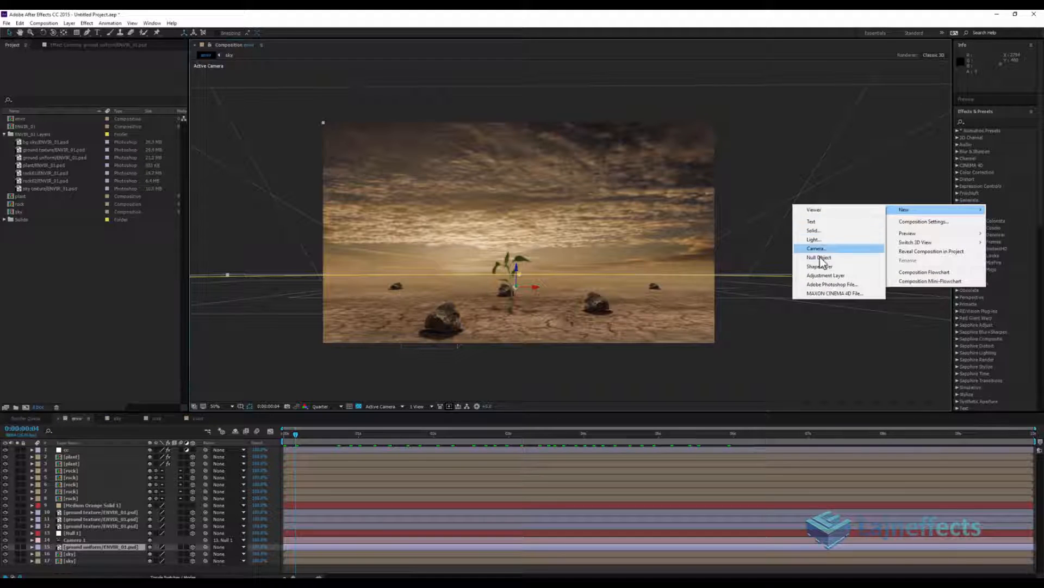
# Add an adjustment layer named 'glow' and search Effects & Presets for glow
pyautogui.click(826, 275)
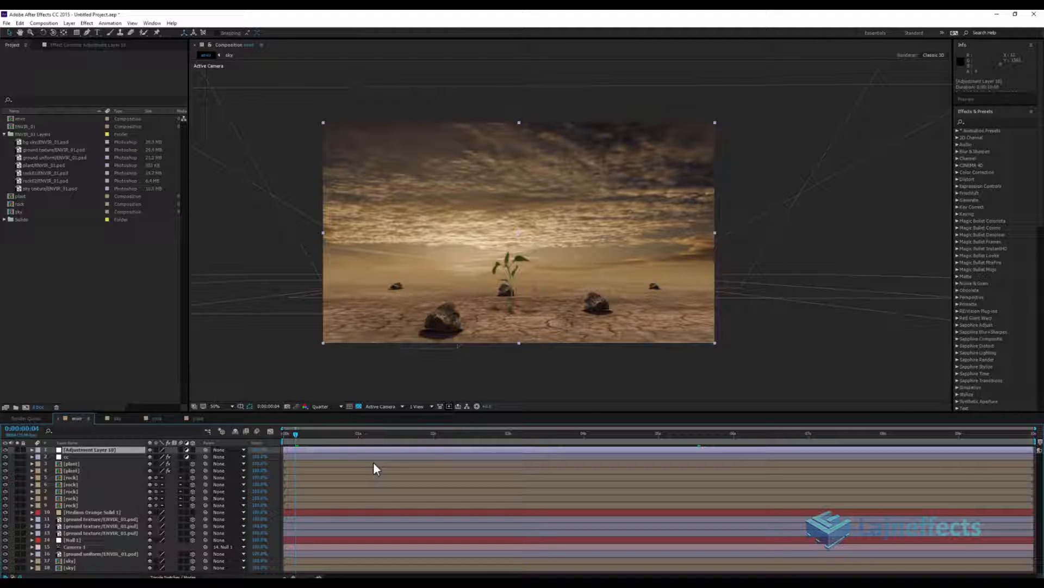
pyautogui.doubleClick(89, 449)
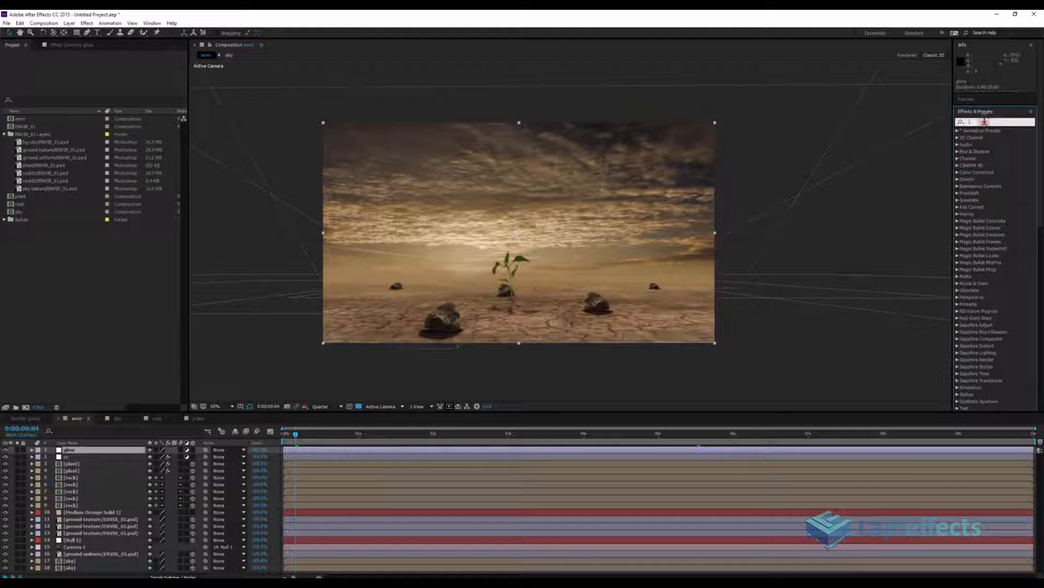
pyautogui.write('glow')
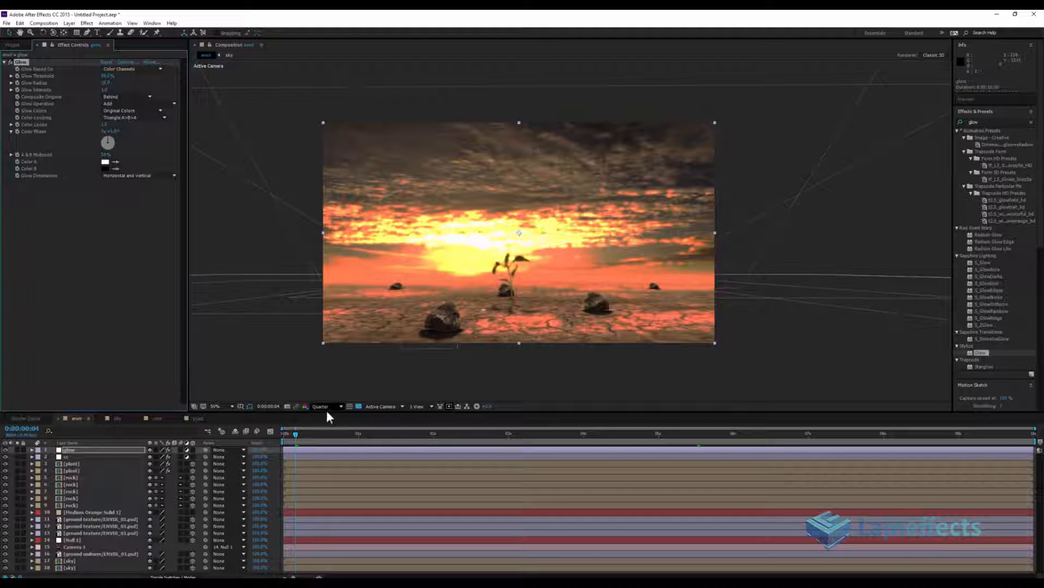
# Switch the viewer to Full resolution and move the playhead to a later frame
pyautogui.click(323, 407)
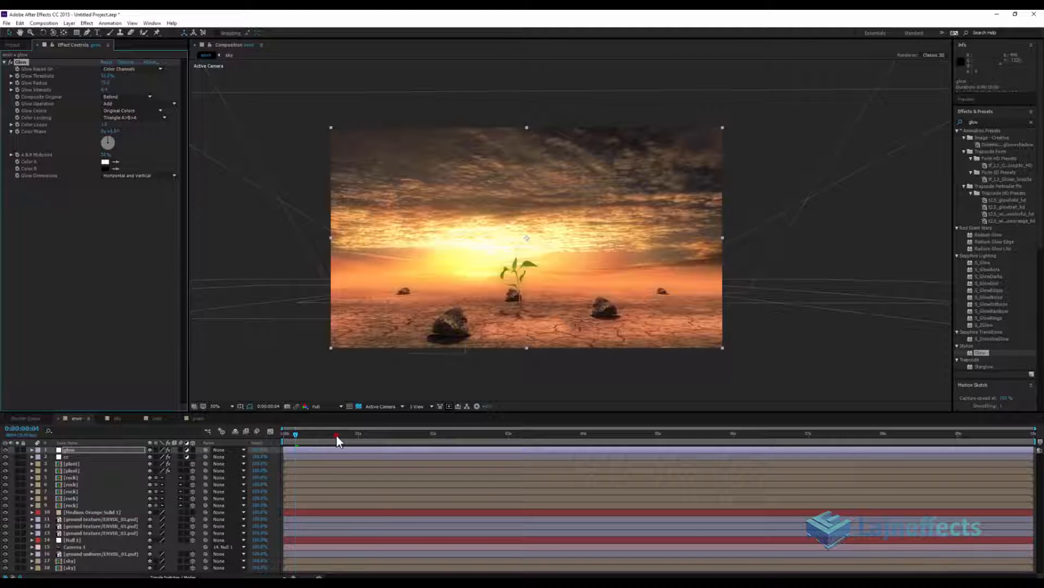
pyautogui.click(789, 433)
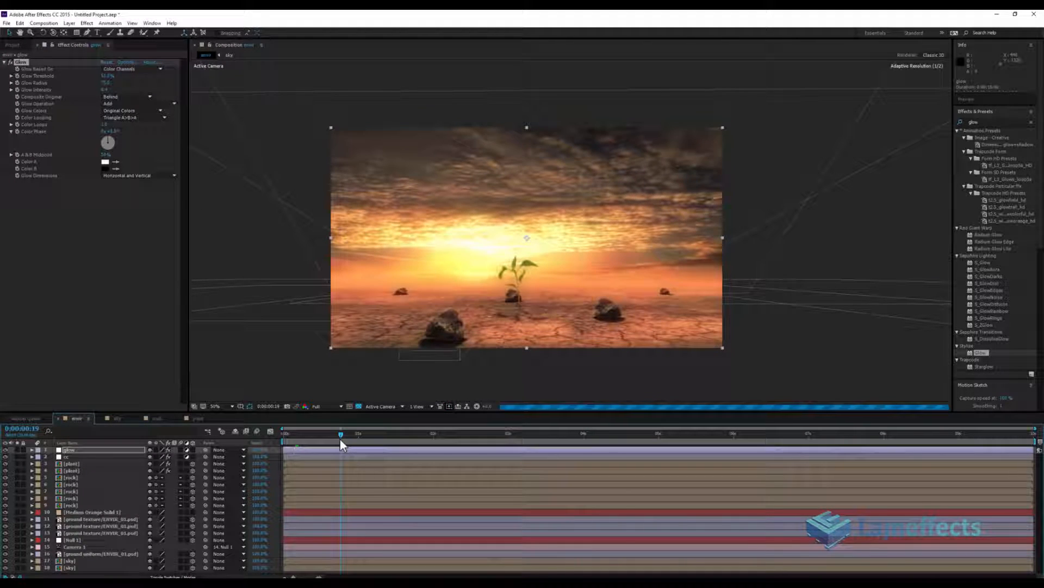
pyautogui.moveTo(510, 243)
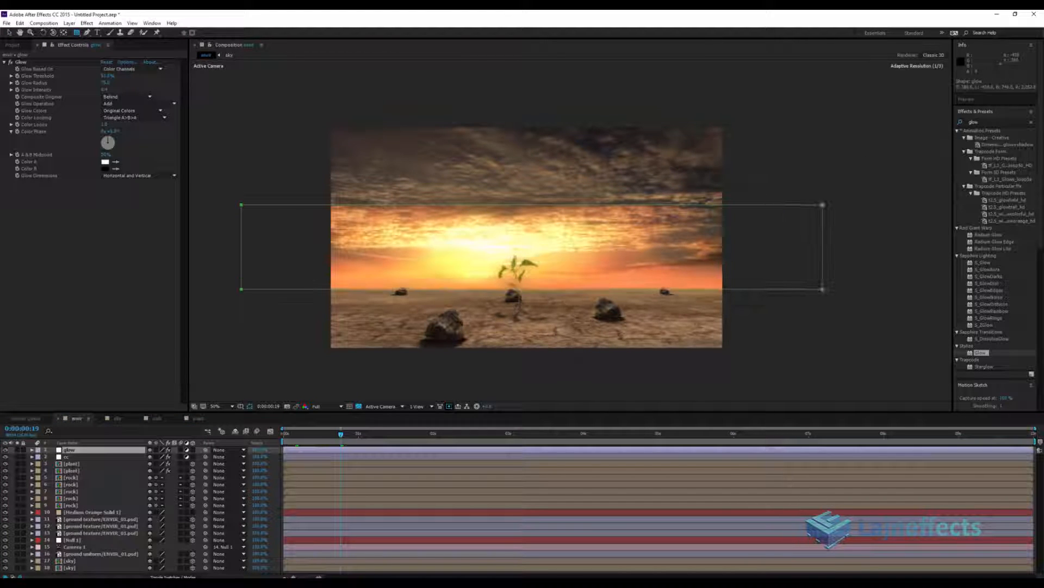
# Mask the glow layer with a rectangle around the horizon and feather its edges
pyautogui.click(30, 449)
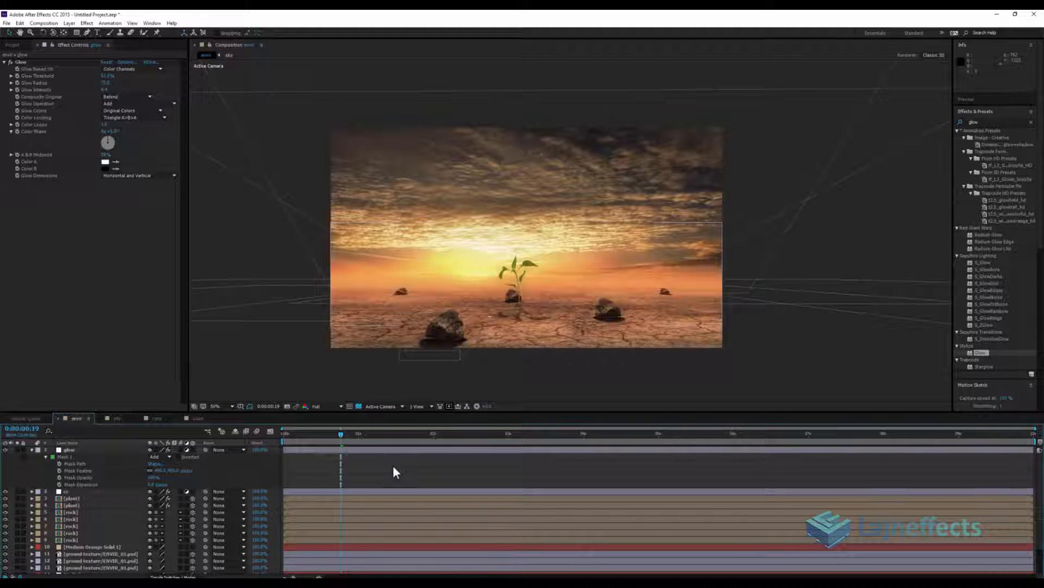
pyautogui.click(629, 440)
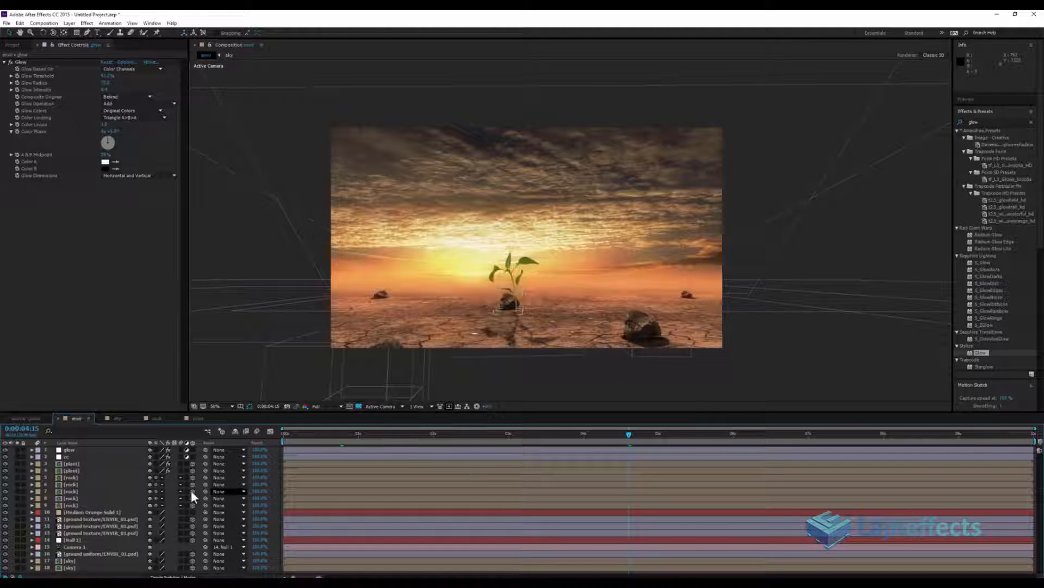
# Add Camera 1 with Depth of Field enabled and adjusted focus distance
pyautogui.click(72, 546)
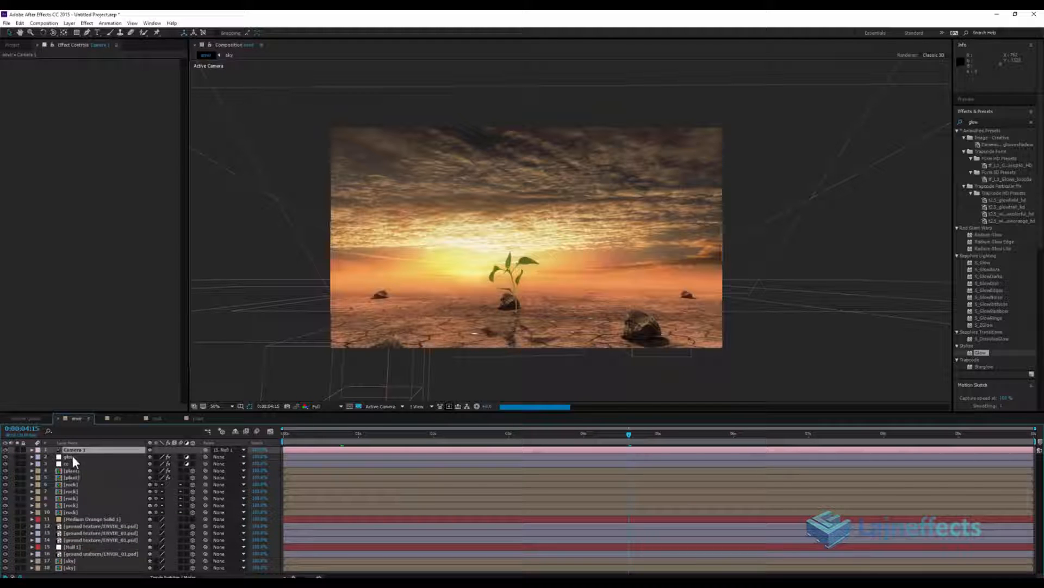
pyautogui.click(29, 449)
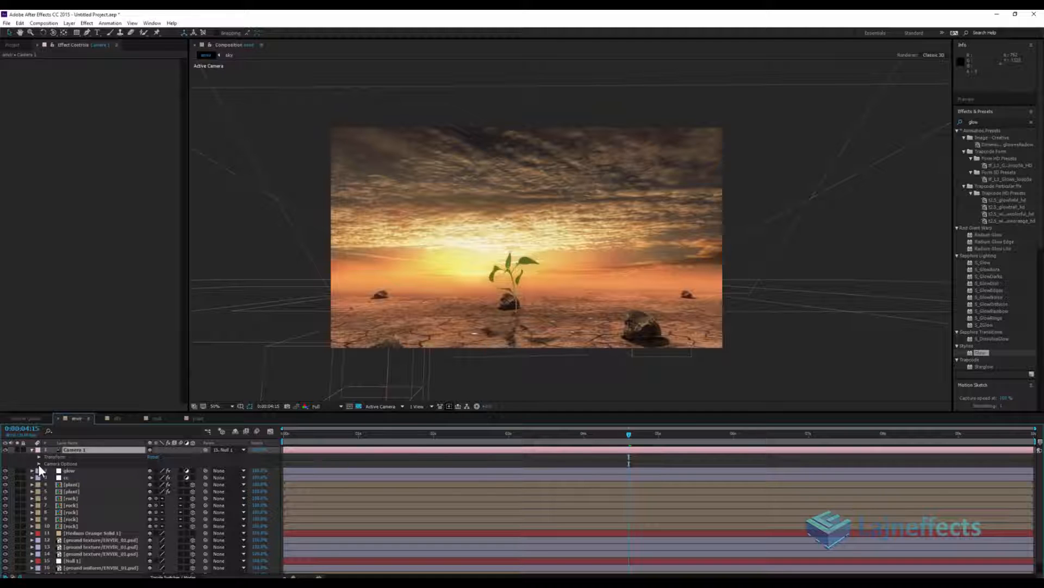
pyautogui.click(38, 463)
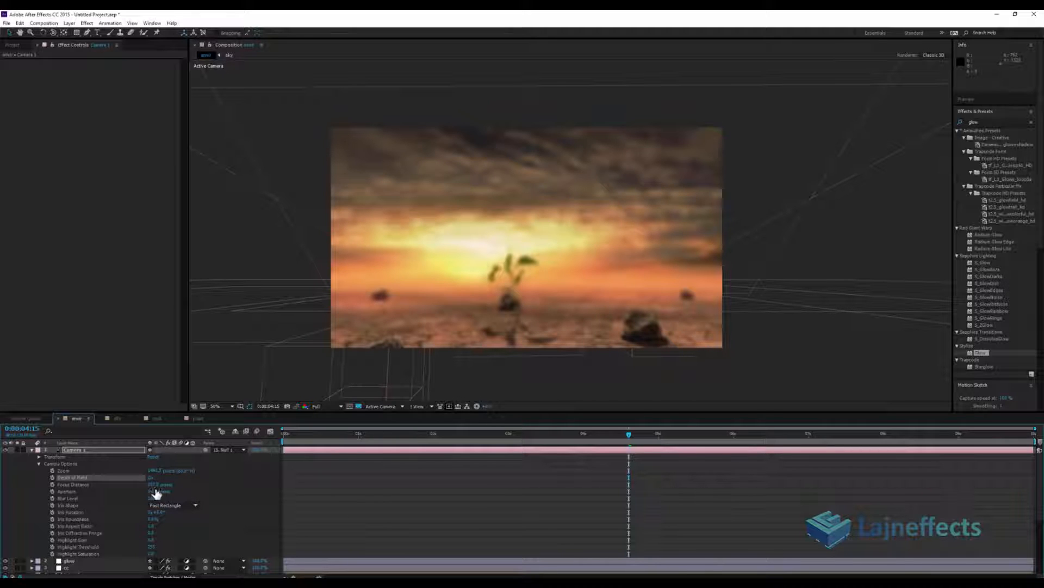
pyautogui.doubleClick(160, 484)
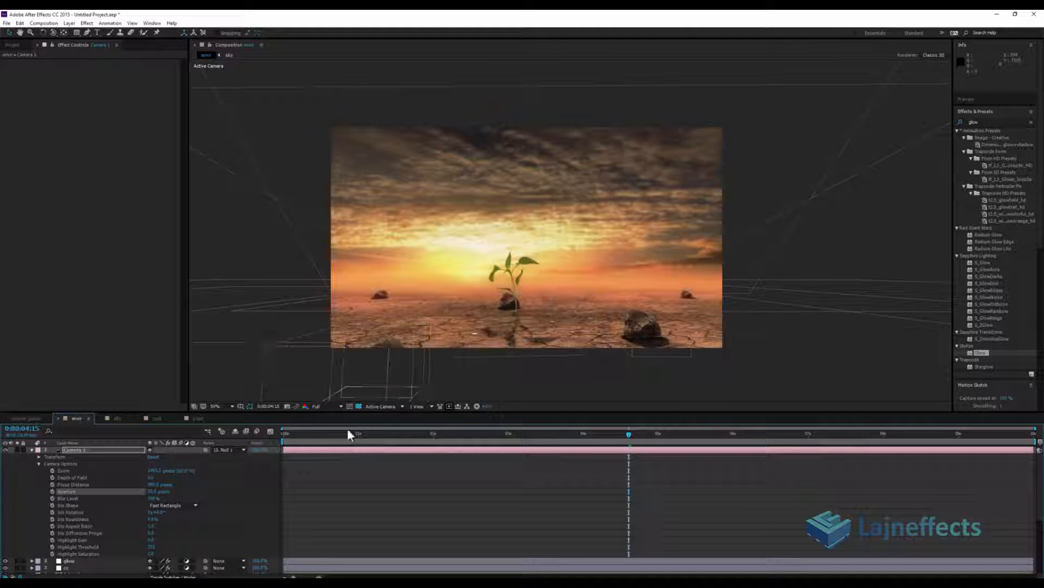
pyautogui.click(283, 433)
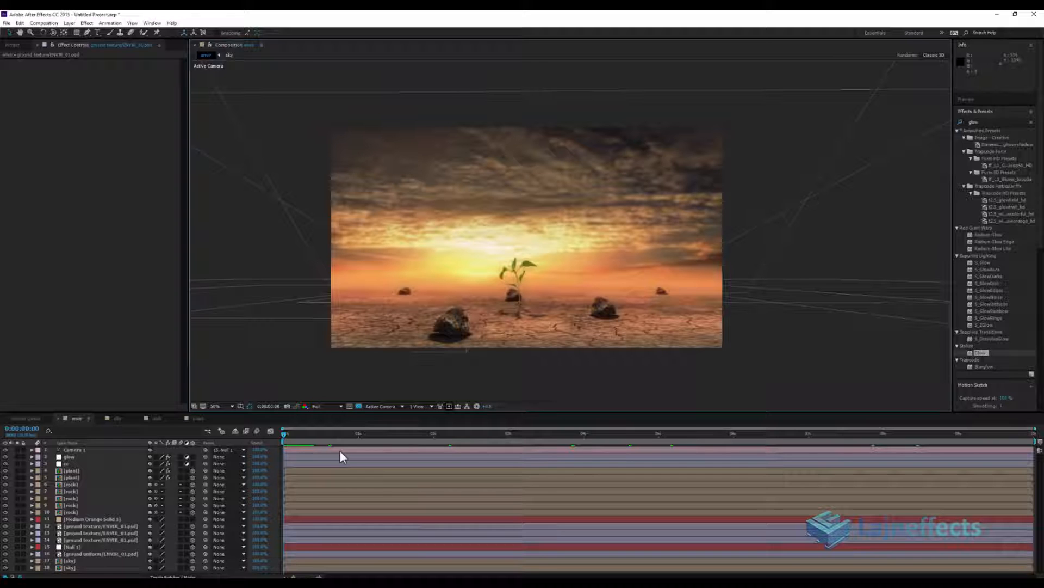
# Create a new adjustment layer named cg on an early frame
pyautogui.click(333, 433)
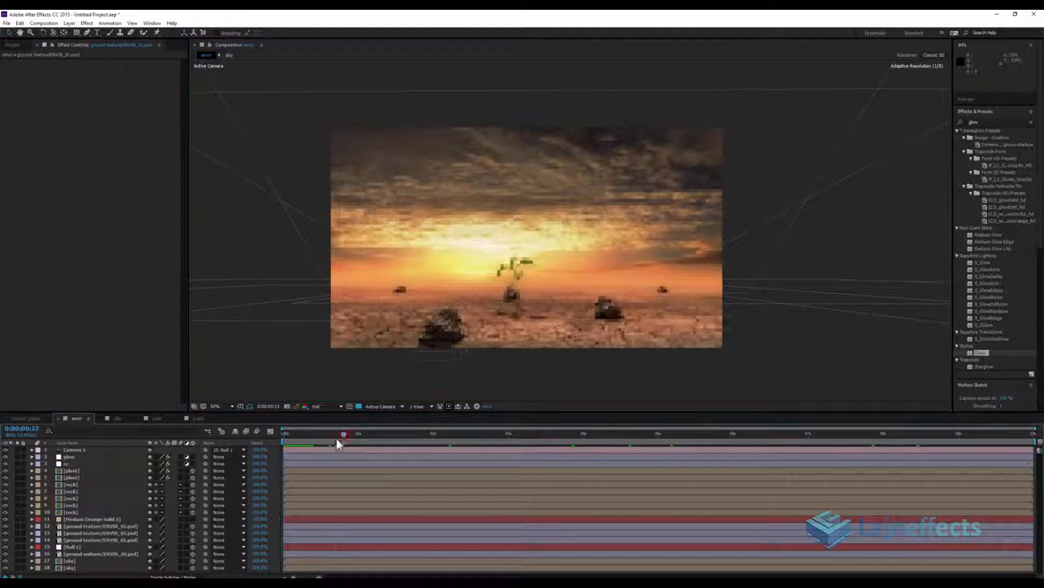
pyautogui.click(288, 433)
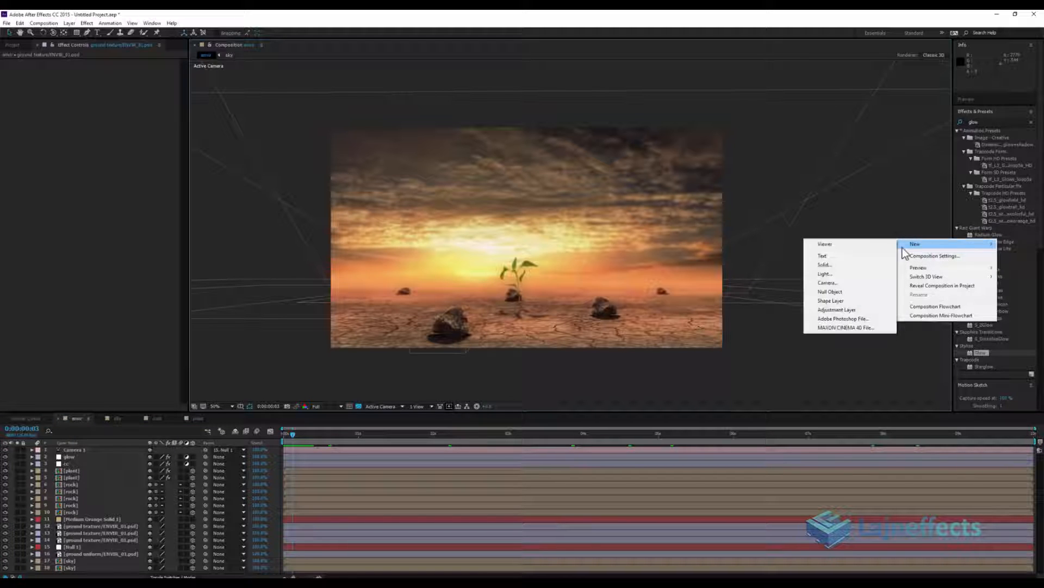
pyautogui.click(836, 309)
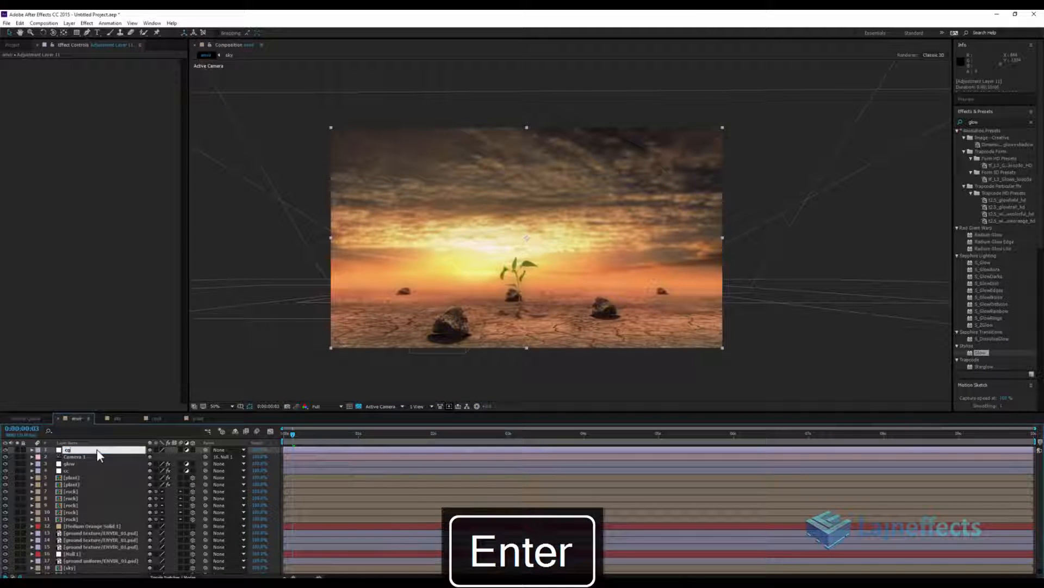
pyautogui.press('Enter')
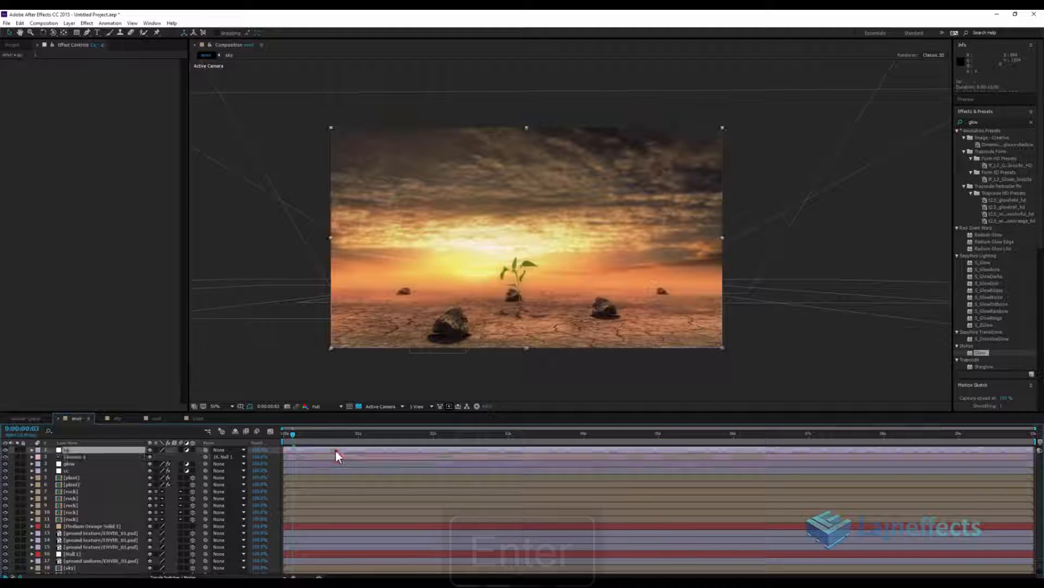
# Apply Tritone to the cg layer with cool blue midtones
pyautogui.click(86, 23)
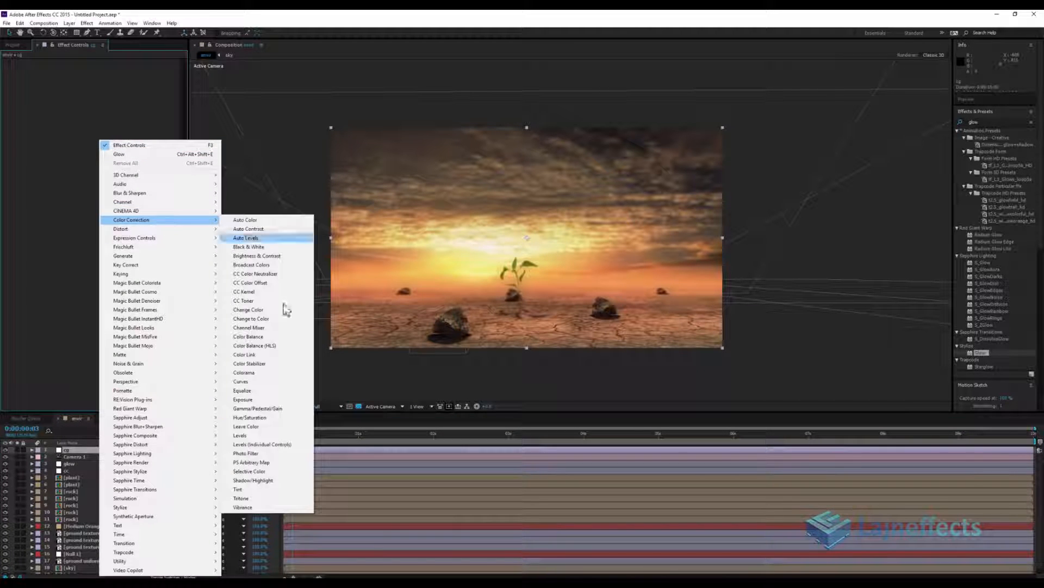
pyautogui.click(240, 498)
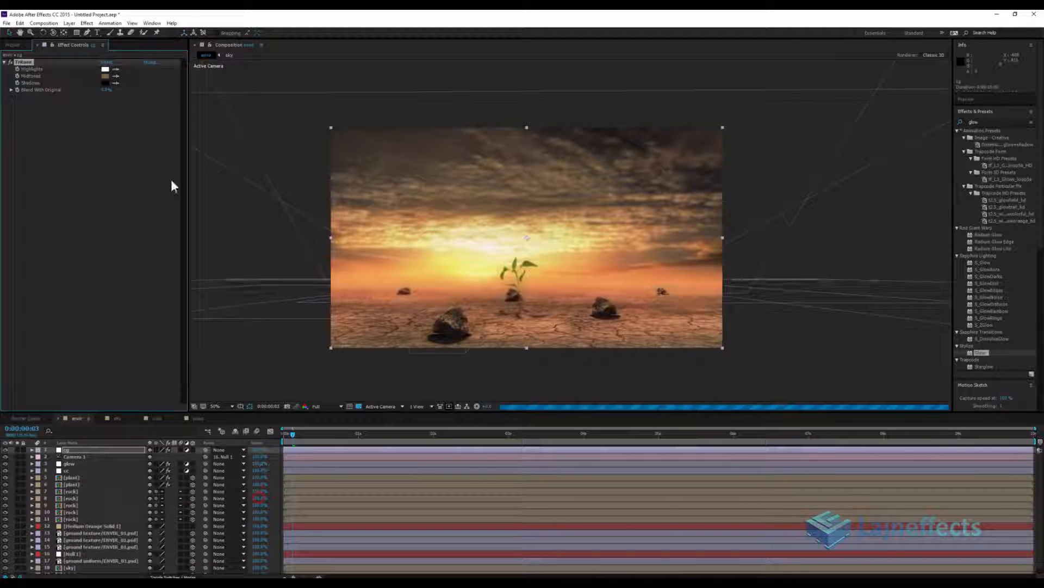
pyautogui.click(105, 75)
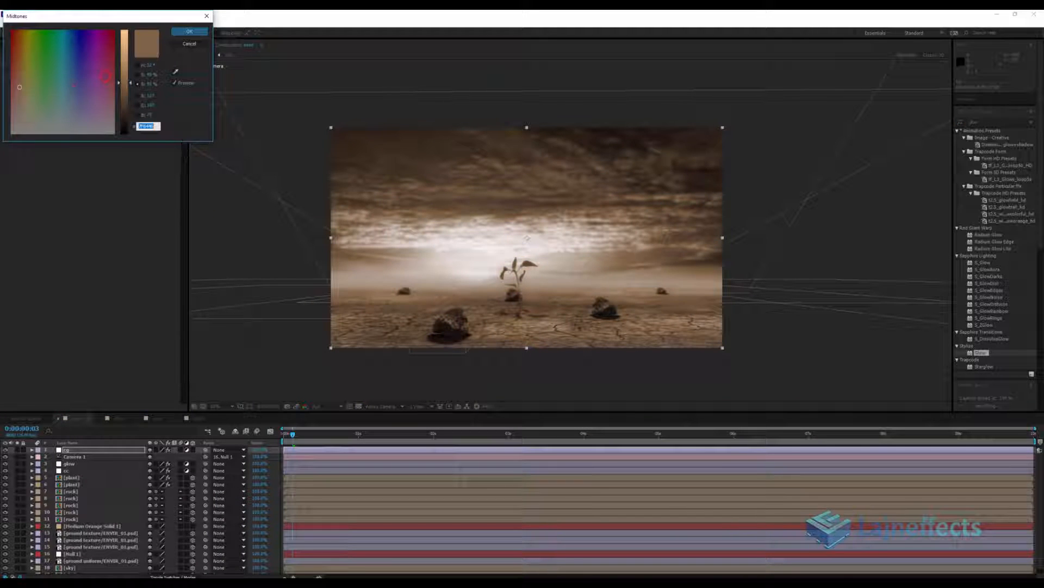
pyautogui.click(70, 84)
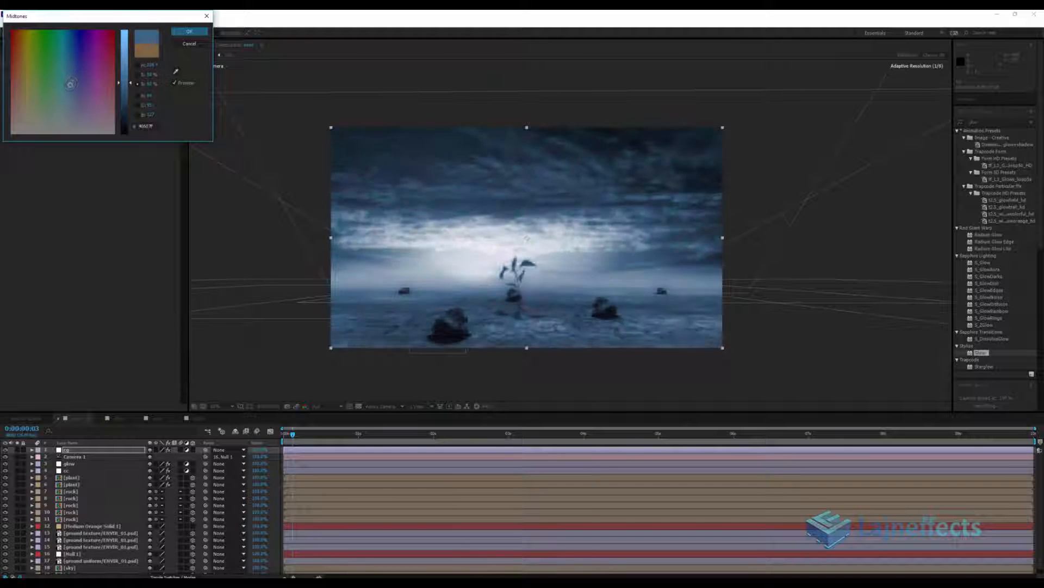
pyautogui.click(190, 32)
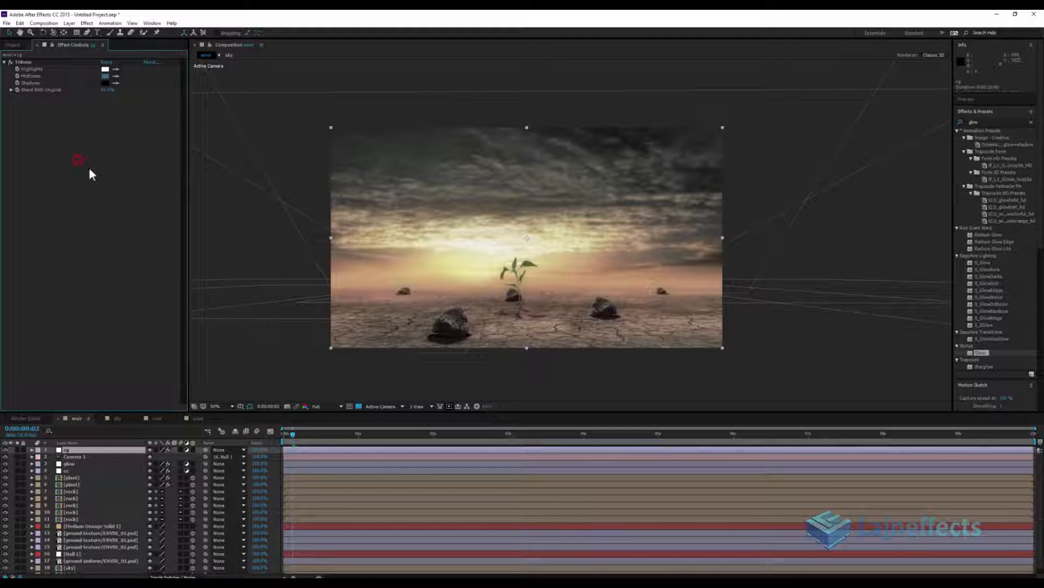
# Add Vibrance to the cg layer, then reopen the Tritone midtone colour
pyautogui.click(86, 22)
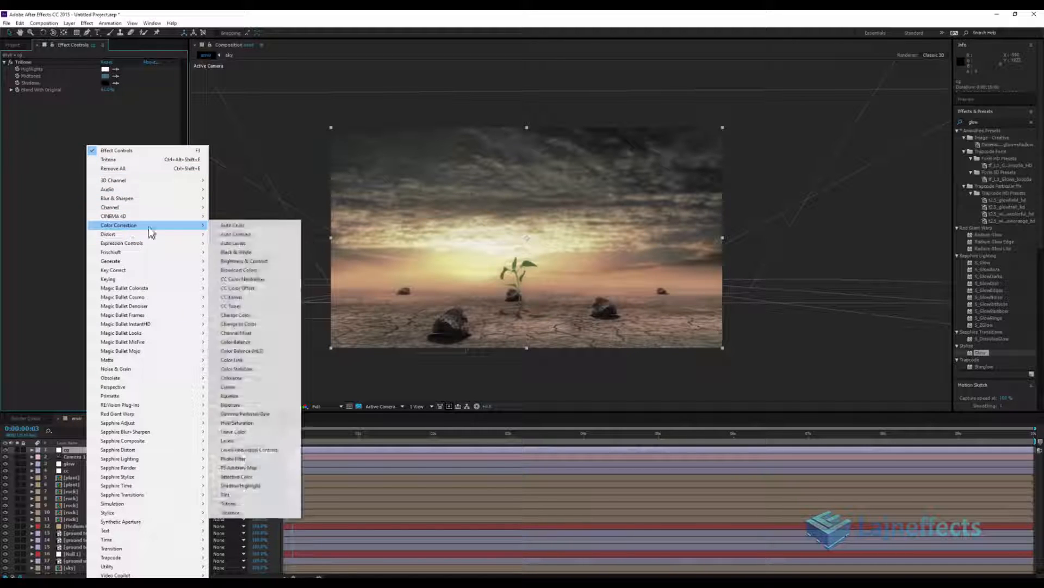
pyautogui.click(231, 512)
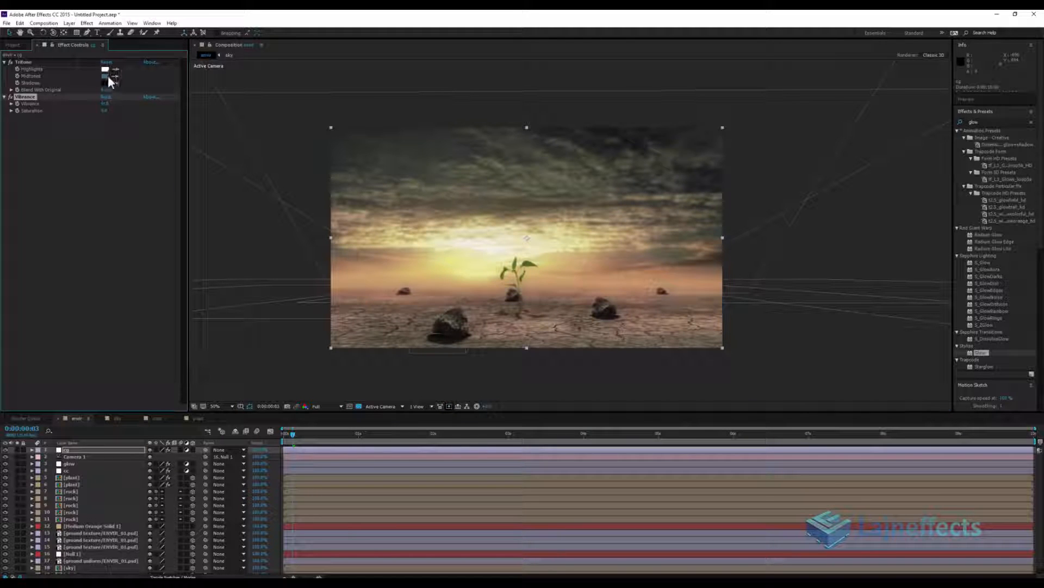
pyautogui.click(105, 75)
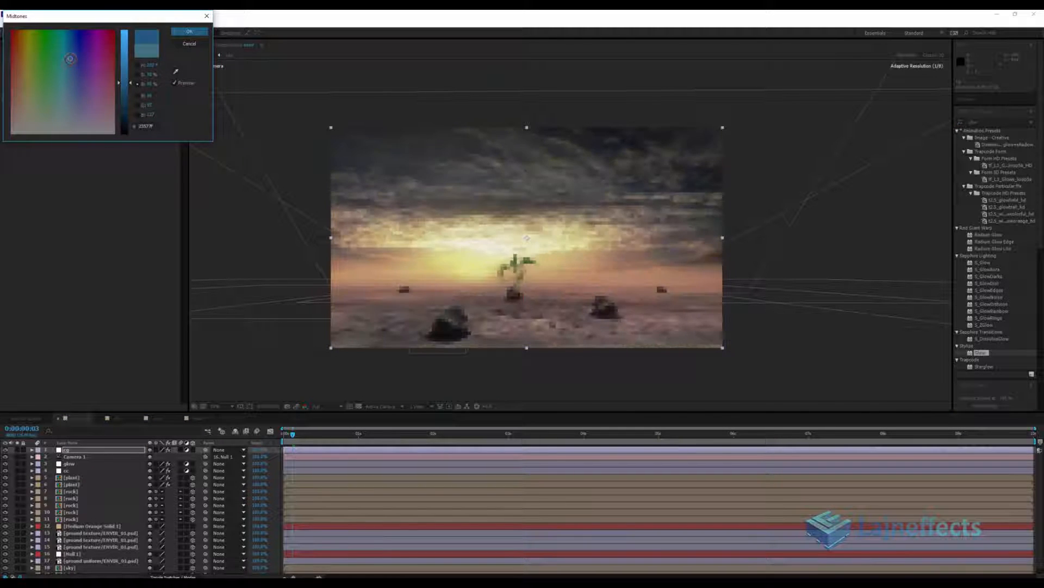